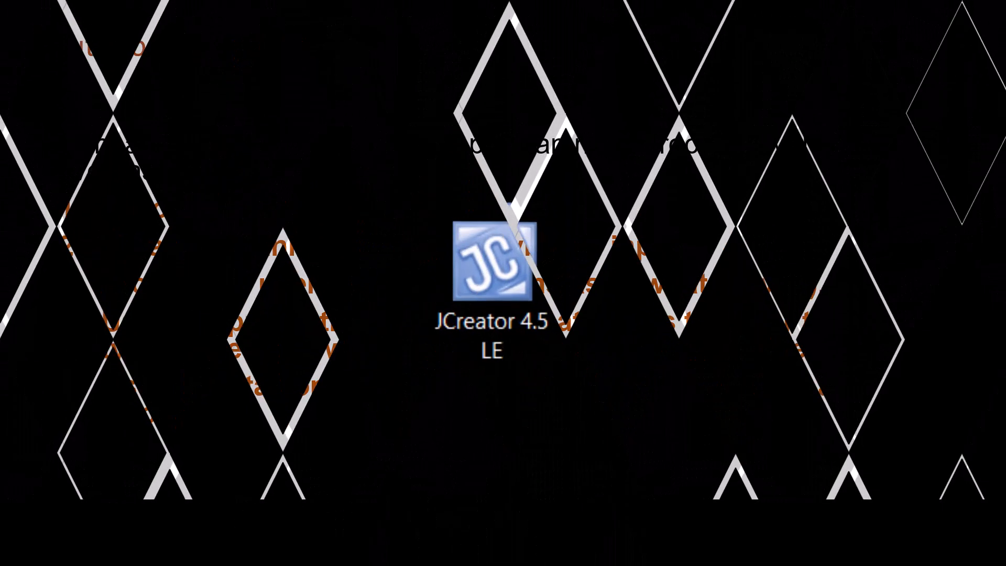
Launch JCreator 4.5 LE from its desktop shortcut
left_click(492, 263)
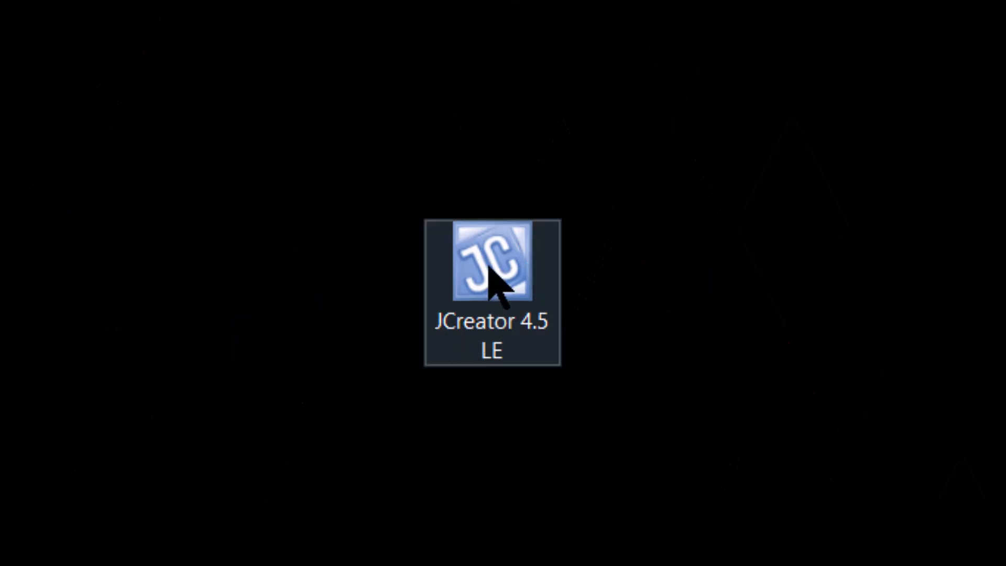
double_click(490, 259)
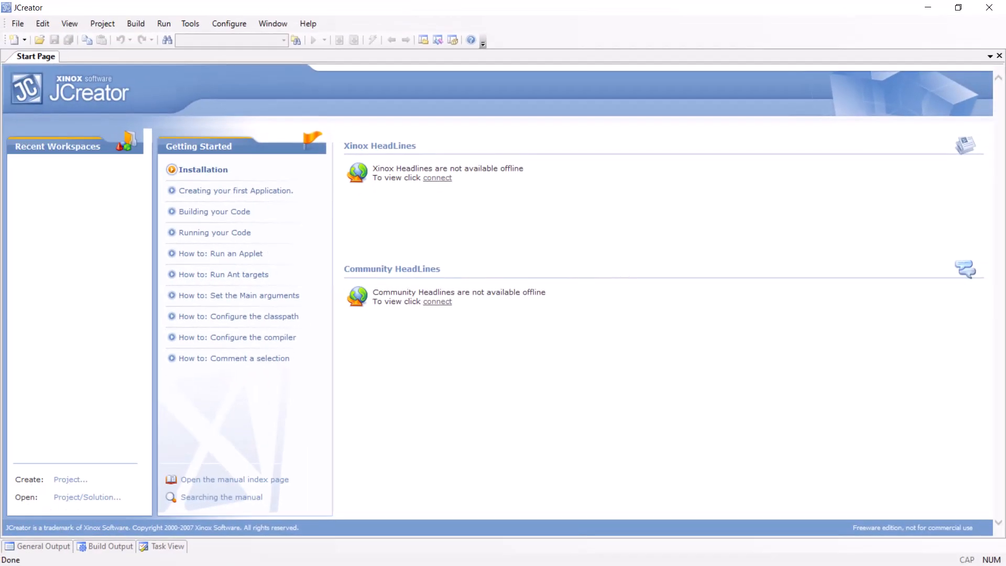
mouse_move(571, 217)
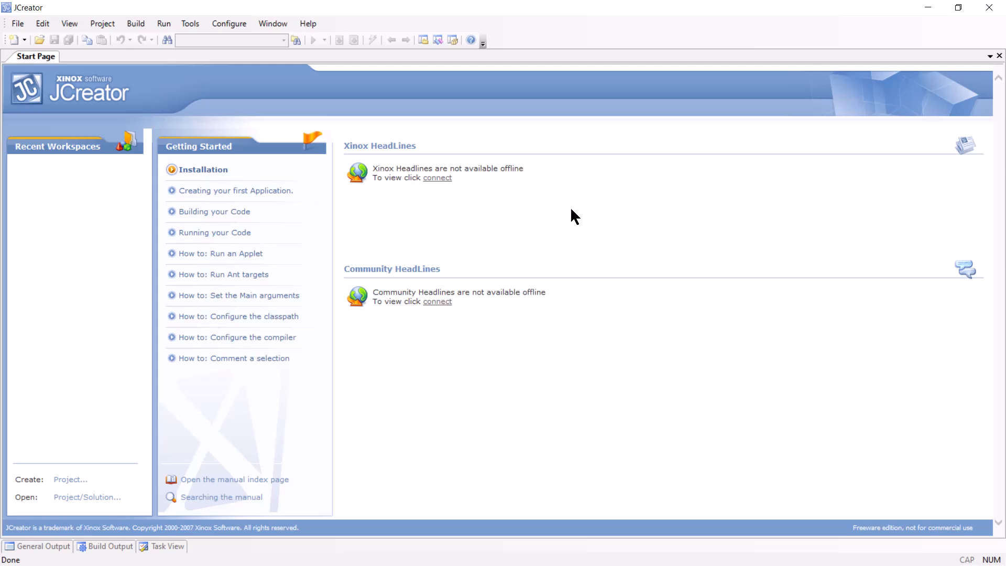
mouse_move(553, 214)
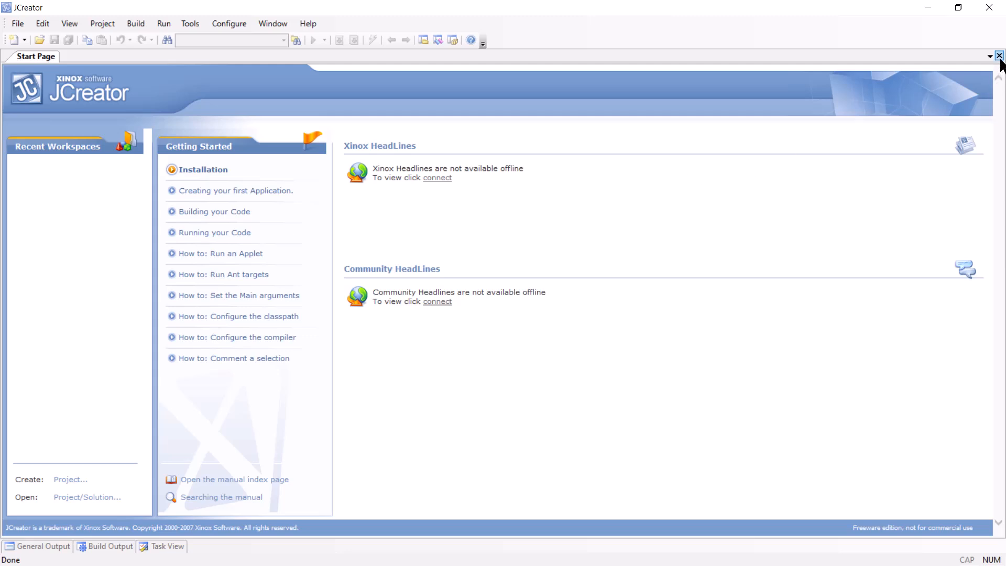
Close the Start Page and start a new Empty Java File from Java Classes templates
left_click(998, 56)
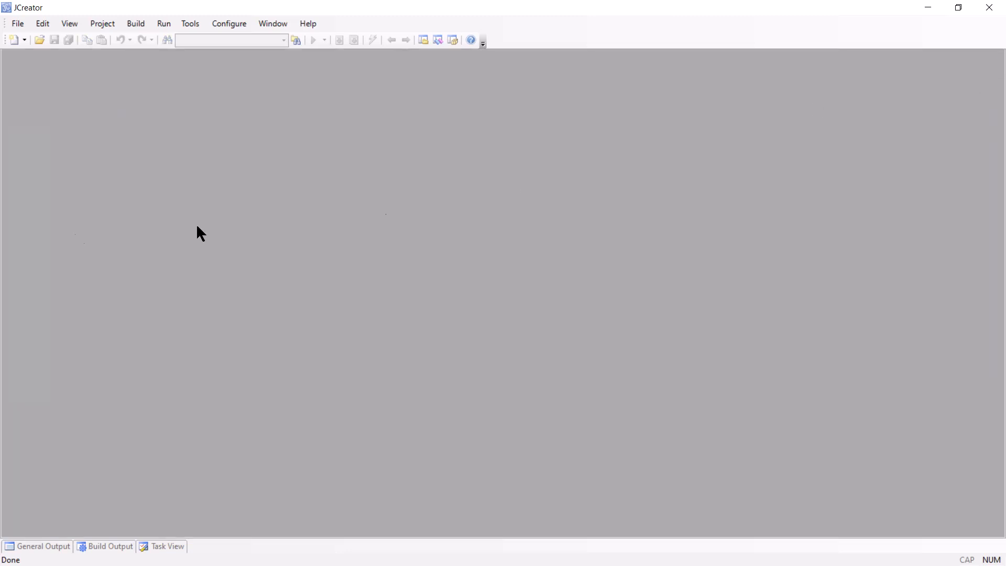
left_click(17, 24)
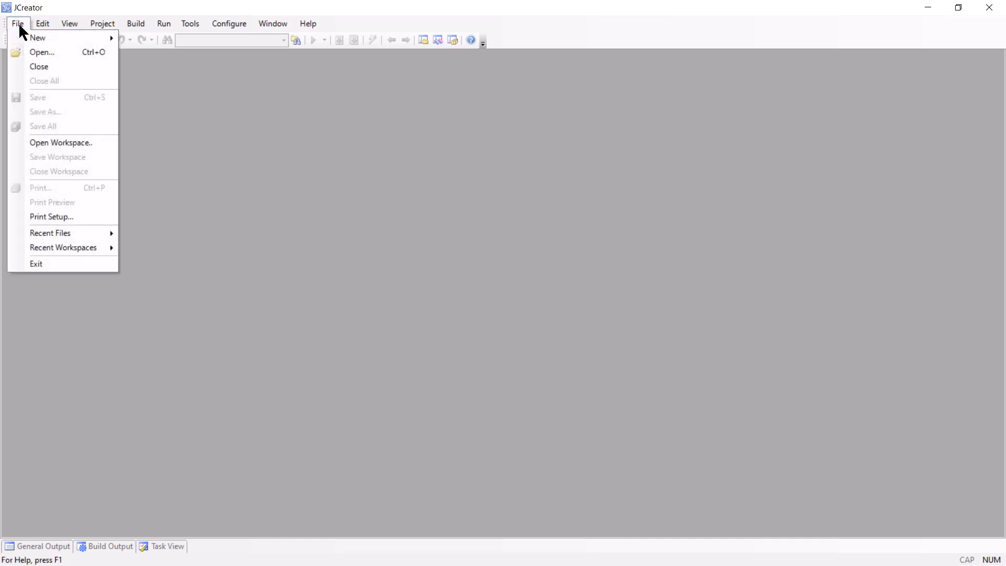
mouse_move(38, 38)
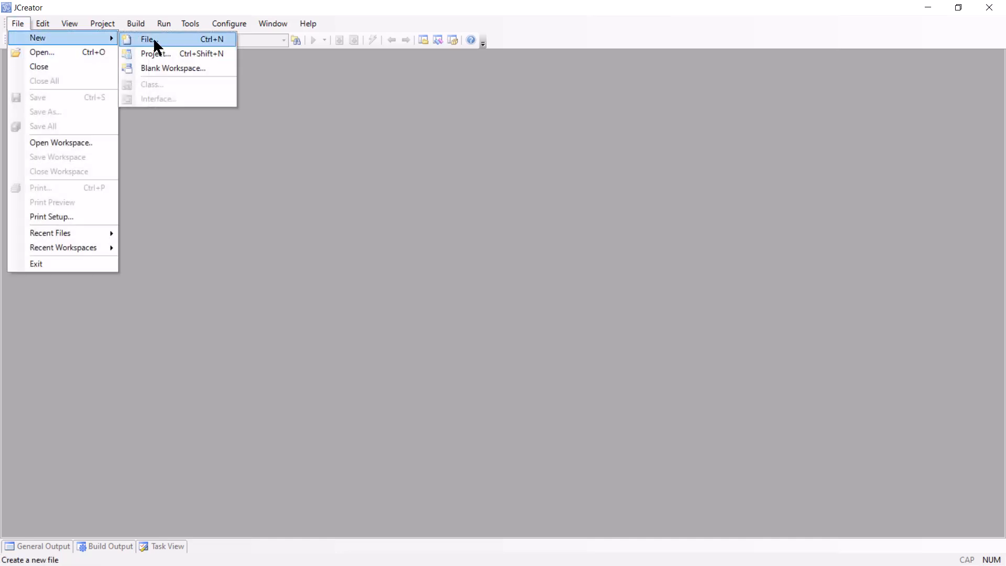
left_click(146, 40)
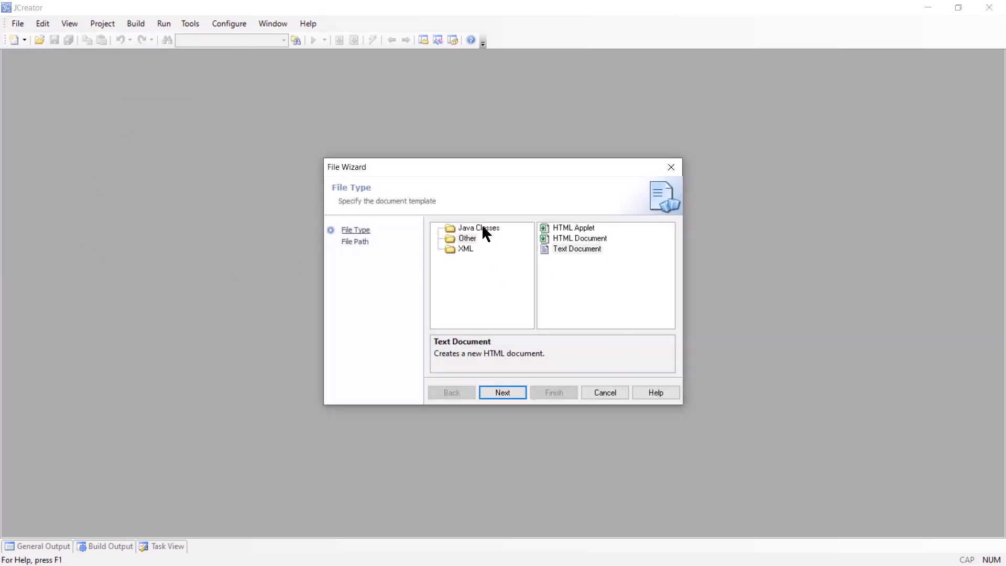
left_click(478, 227)
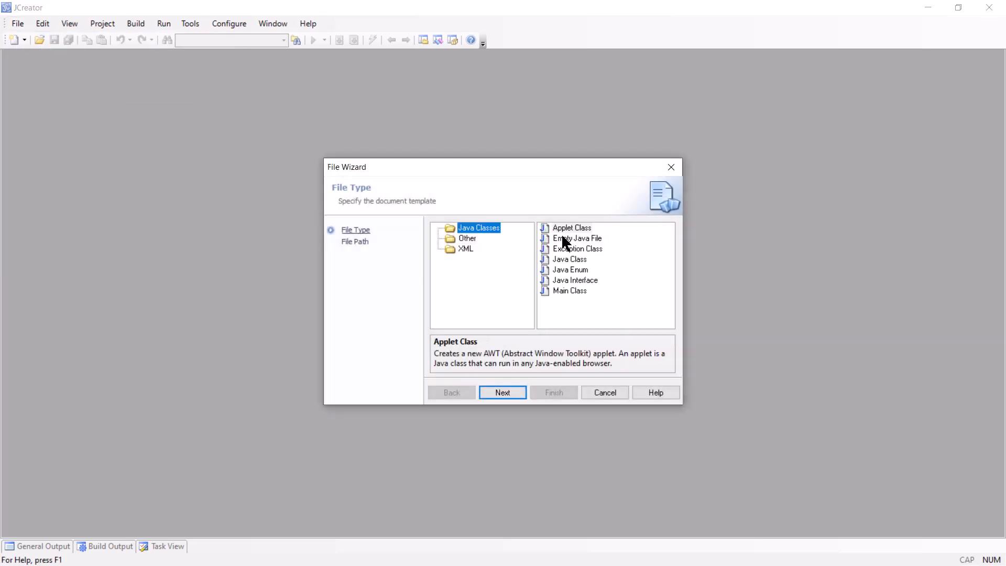
left_click(577, 238)
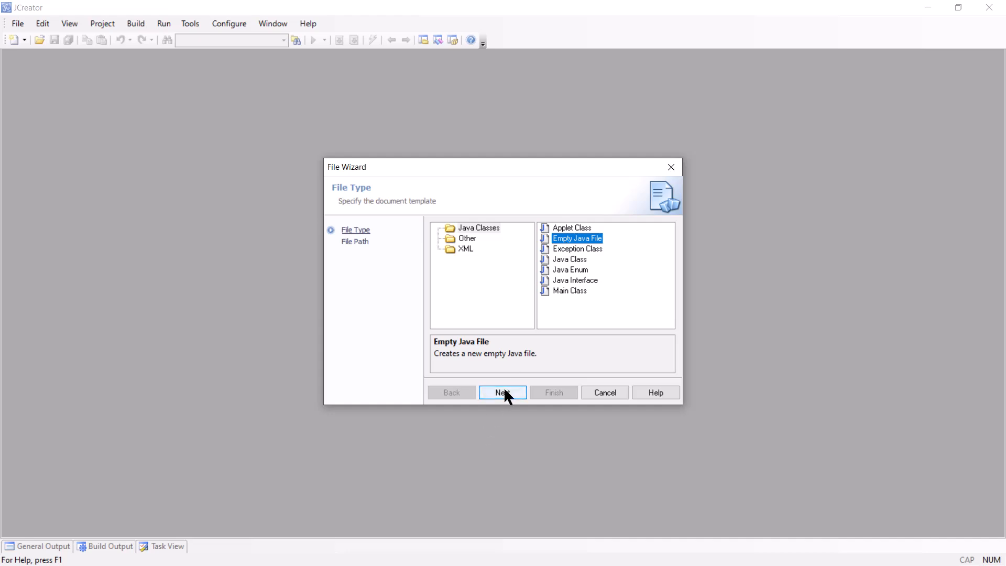
left_click(503, 391)
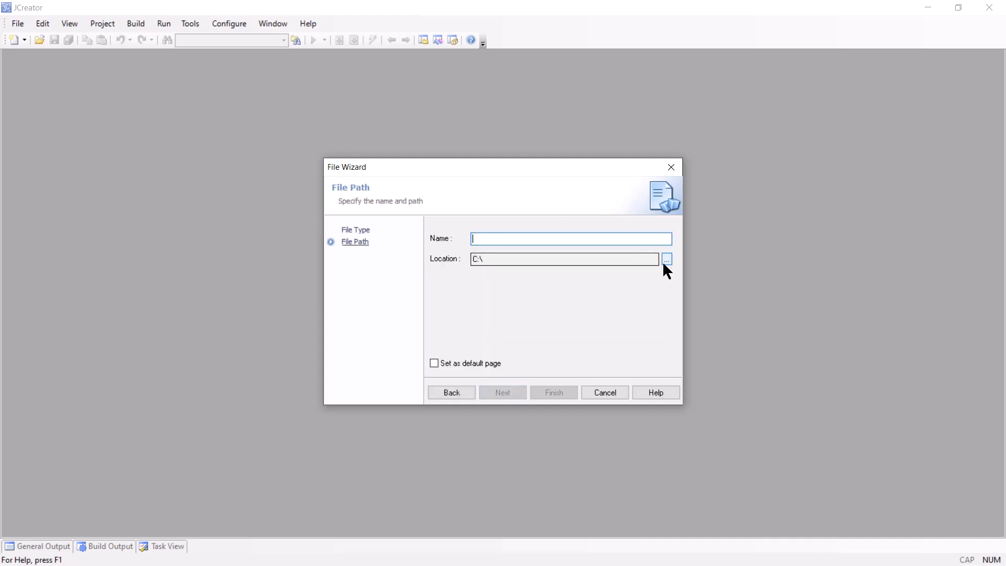
Create the empty Java file KeyboardInputDemo in the Desktop folder
left_click(667, 259)
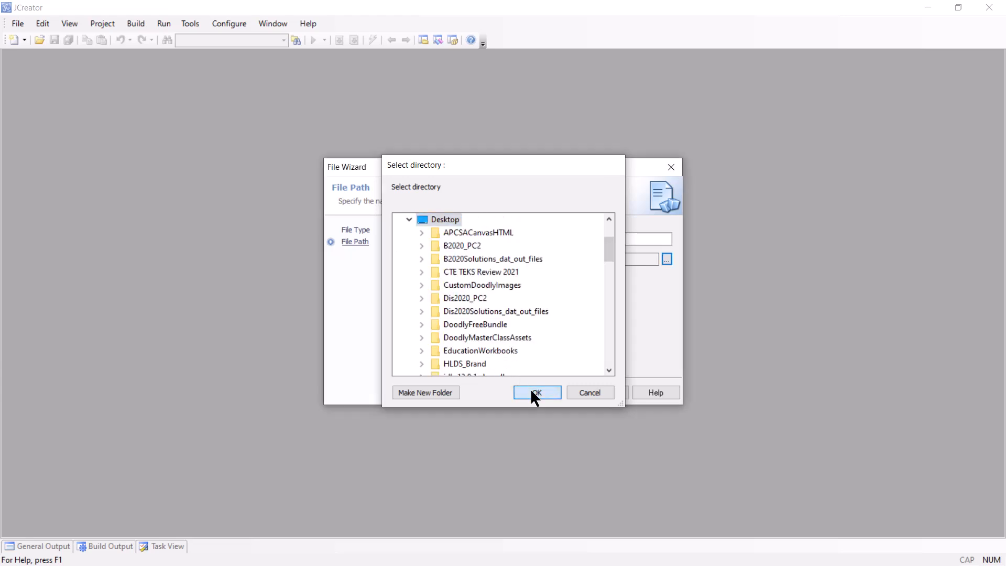
left_click(537, 392)
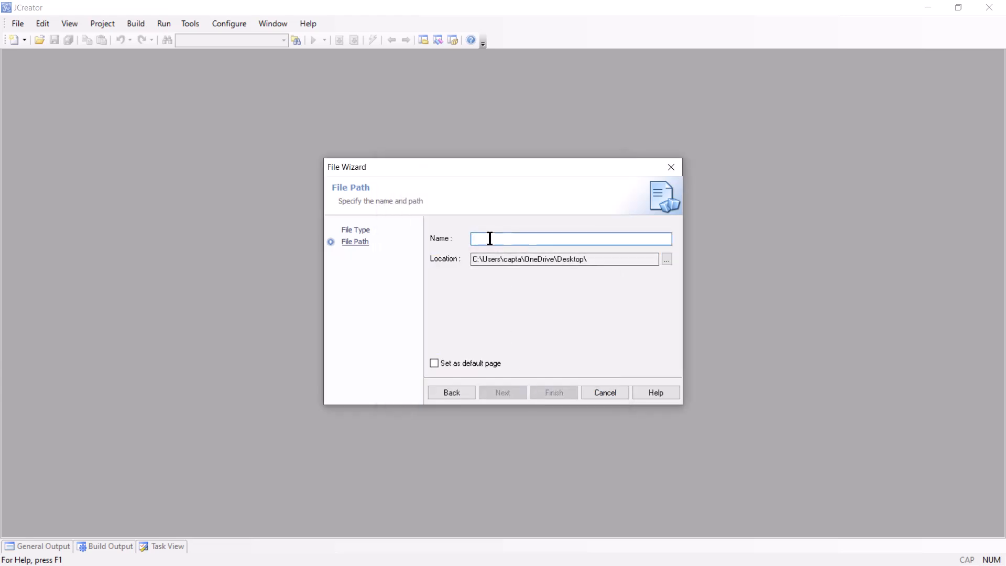
type("Keyboard")
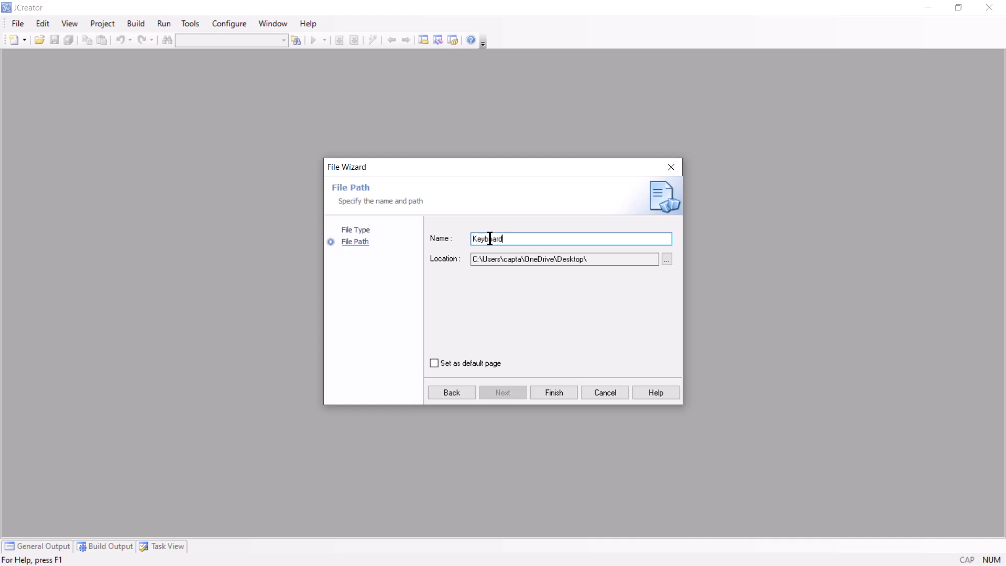
type("Input")
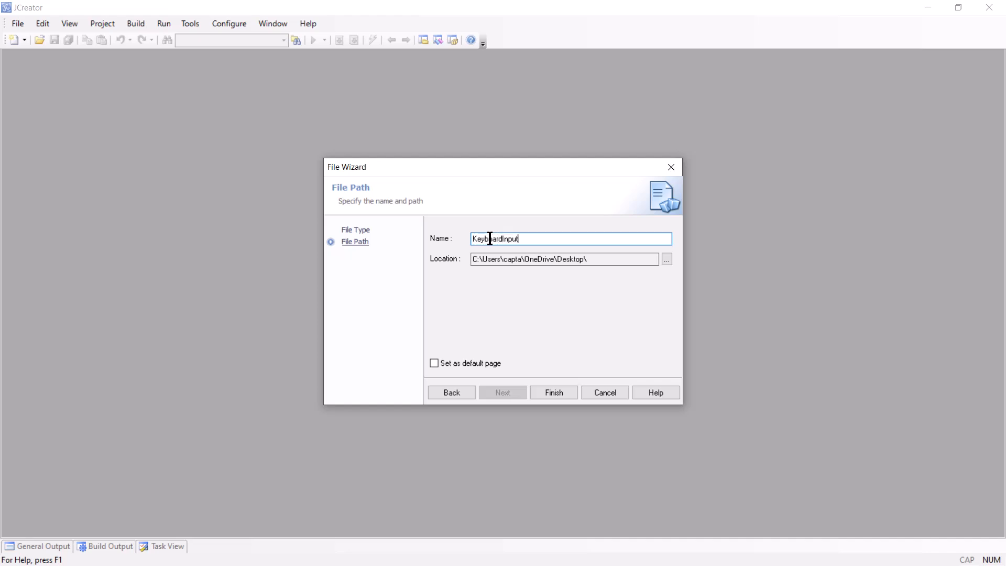
type("Demo")
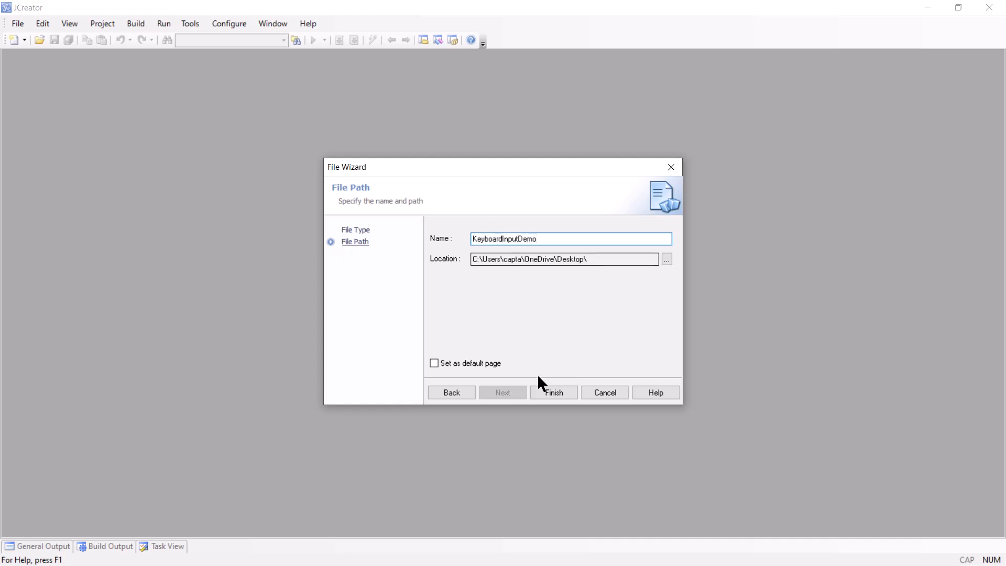
left_click(553, 392)
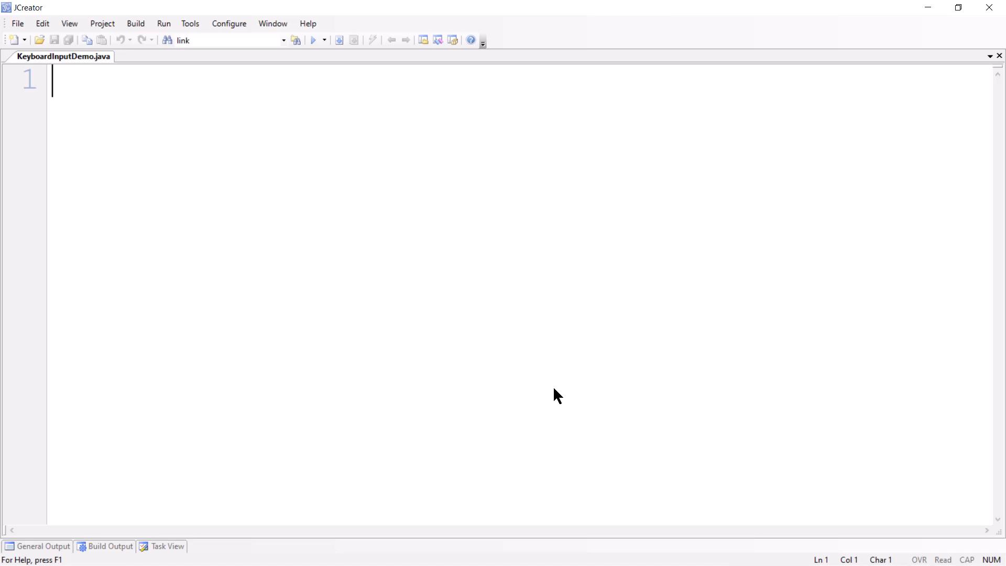
Declare the public class KeyboardInputDemo with its opening brace
type("public class")
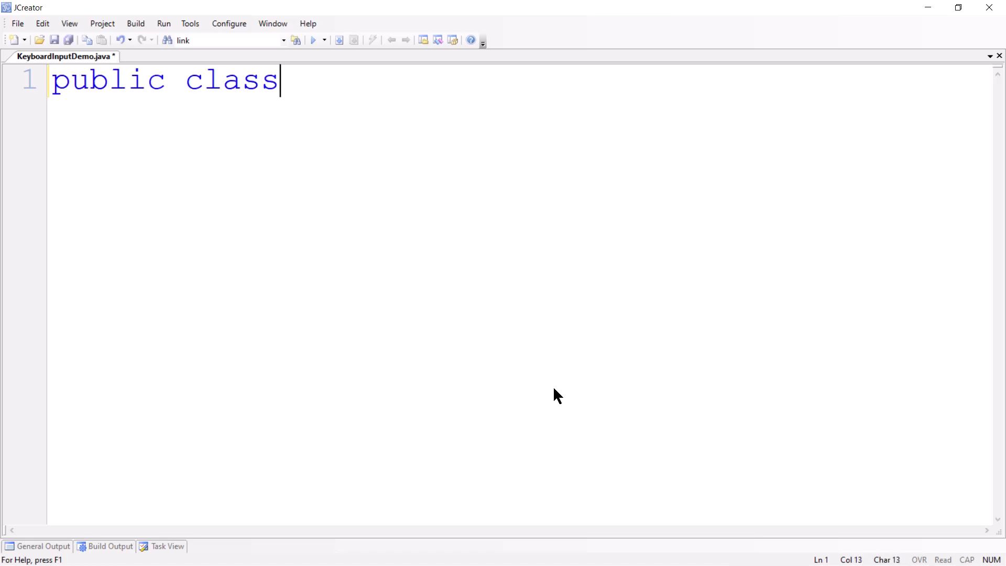
type("Keybo")
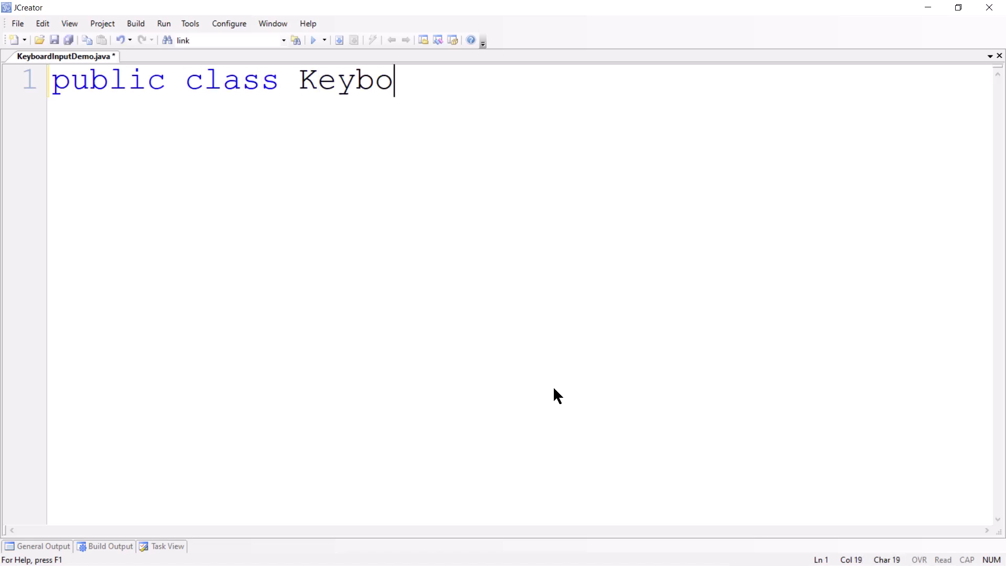
type("ardIntput")
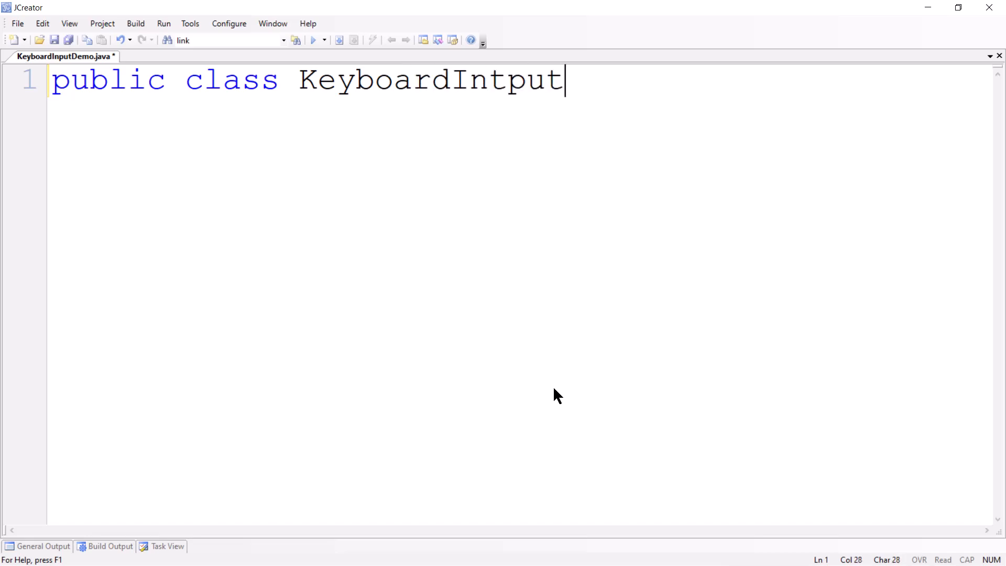
key("Backspace")
type("Demo")
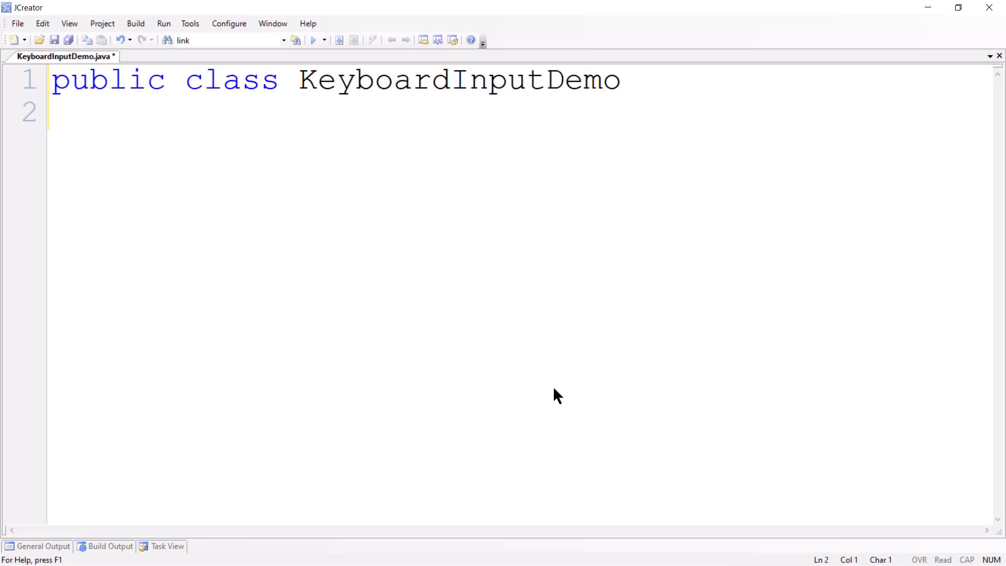
type("{")
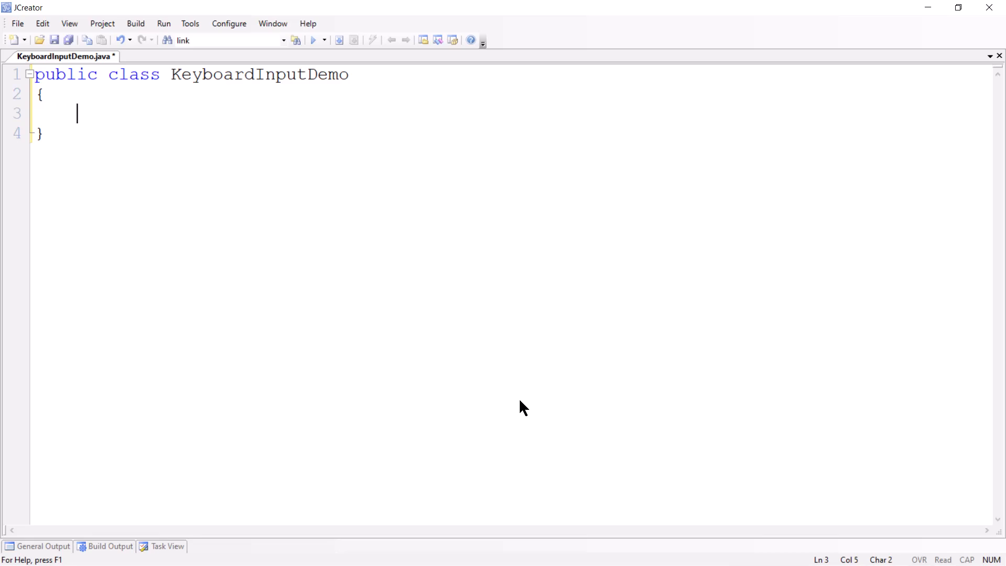
Add an empty public static void main(String[] args) method and return to the file start
type("public")
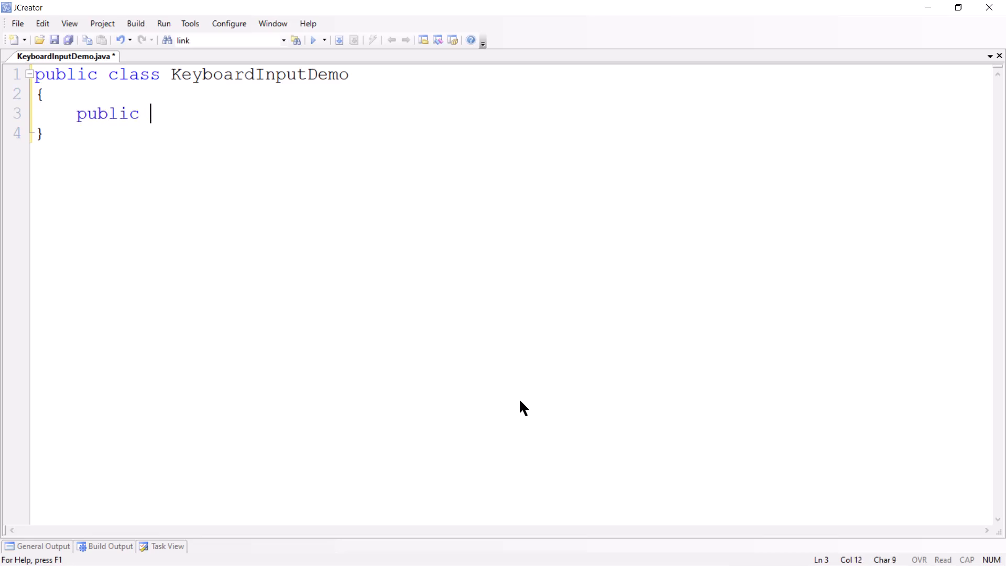
type("static void m")
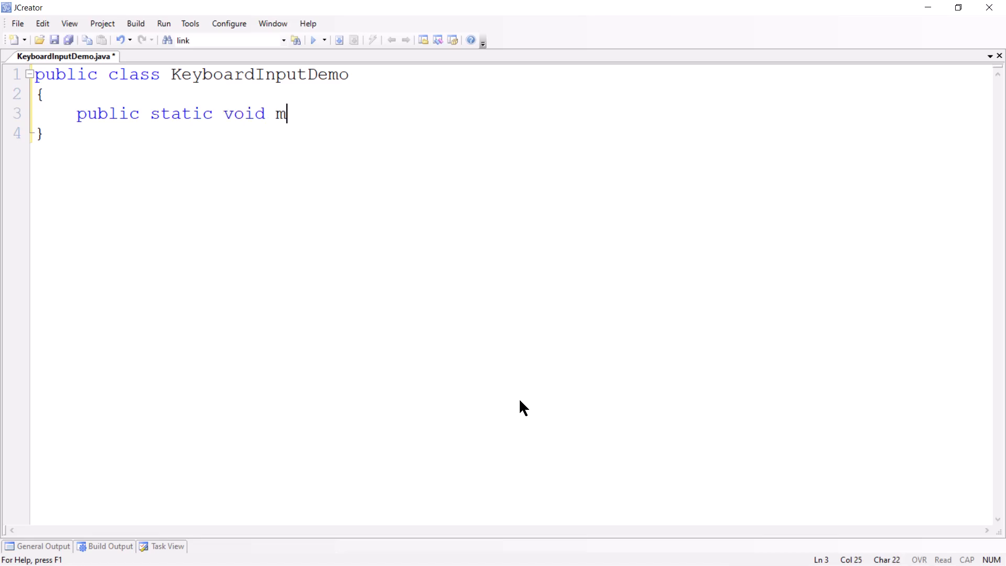
type("ain (St")
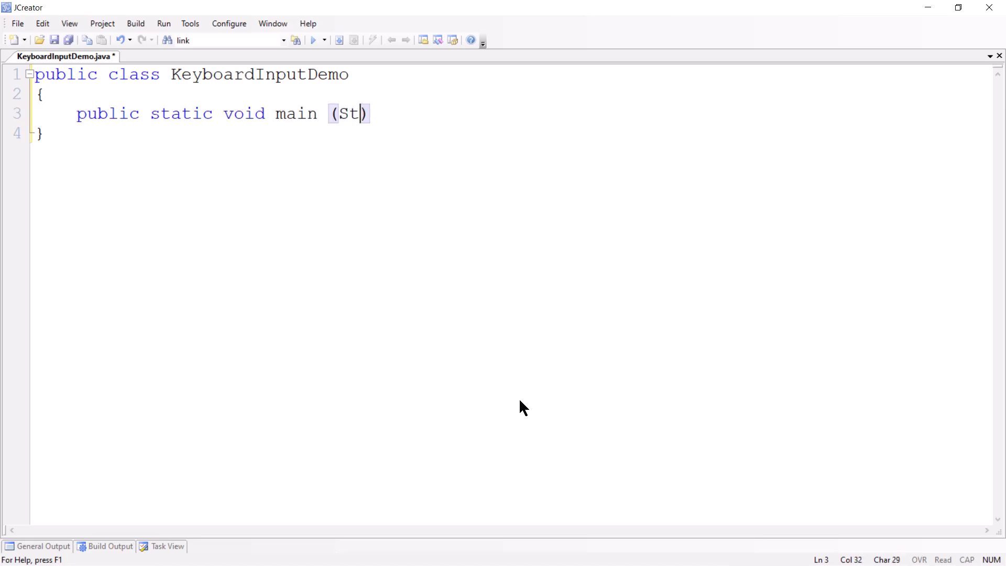
type("ring [] a")
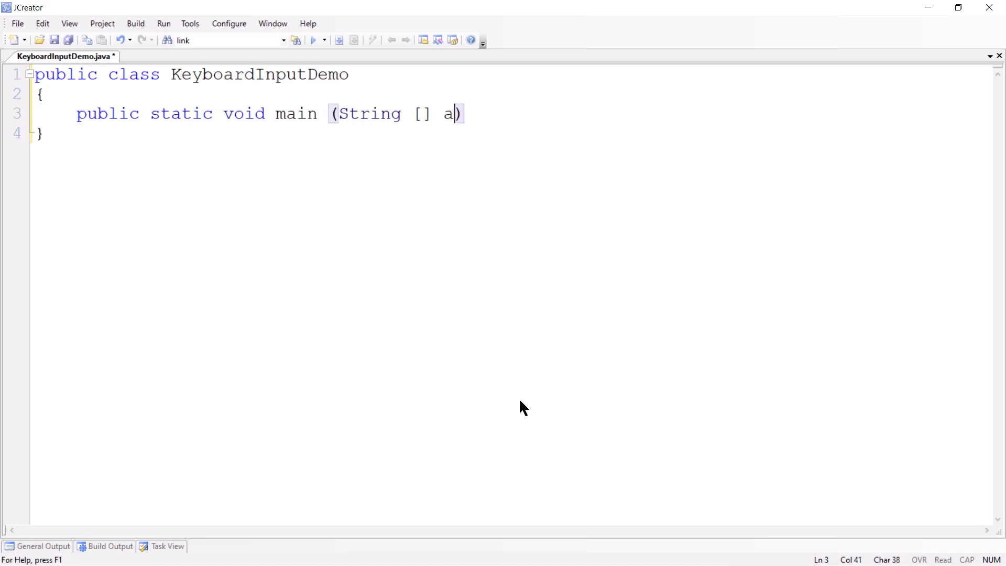
type("rgs)")
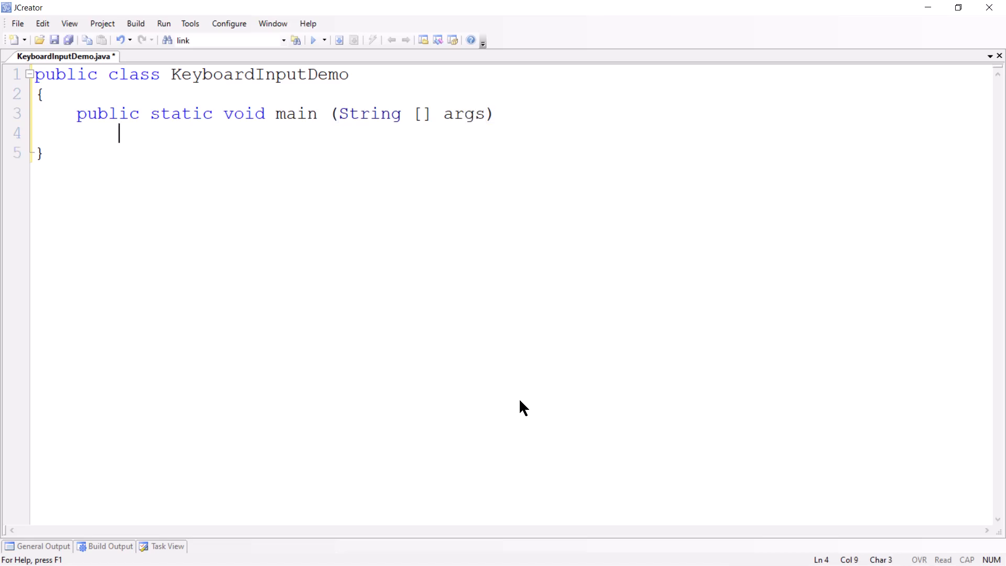
type("{")
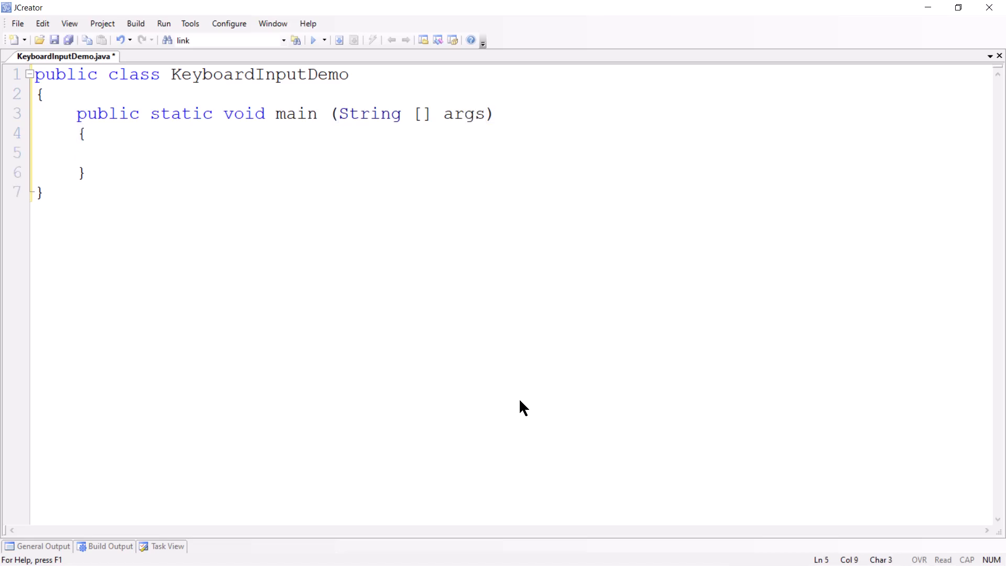
left_click(118, 153)
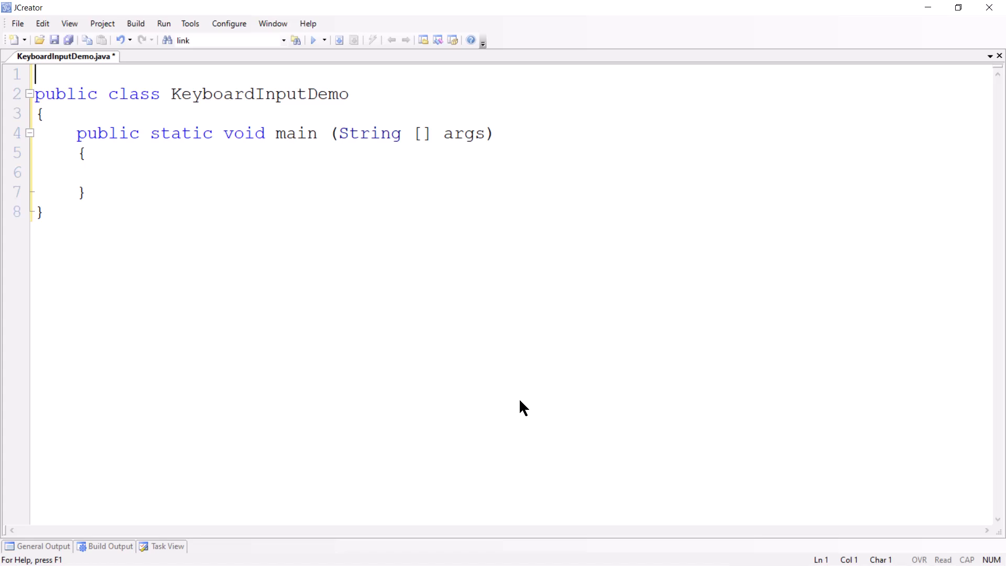
Type 'import java.util.*;' on the first line of the file
type("import")
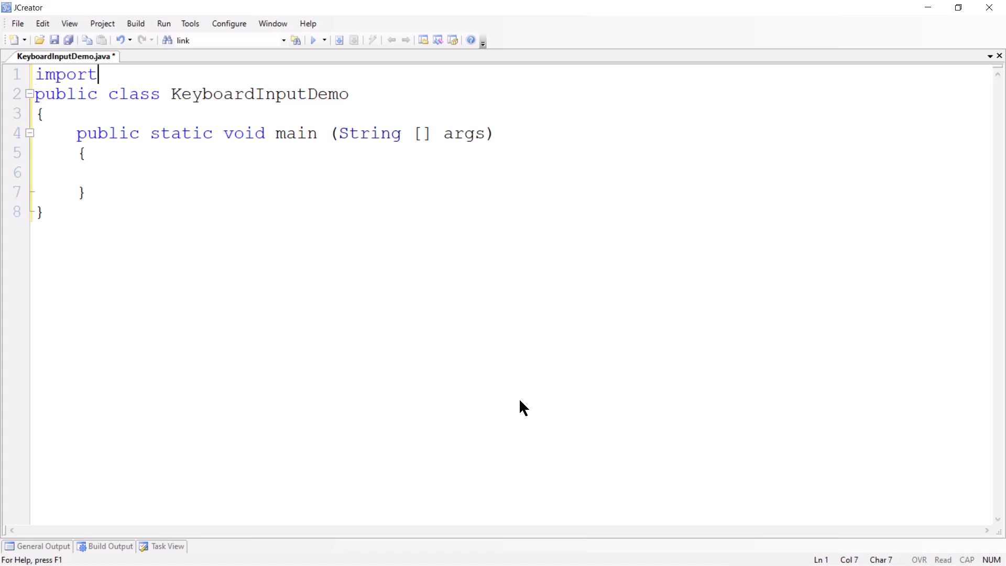
type("java.util.")
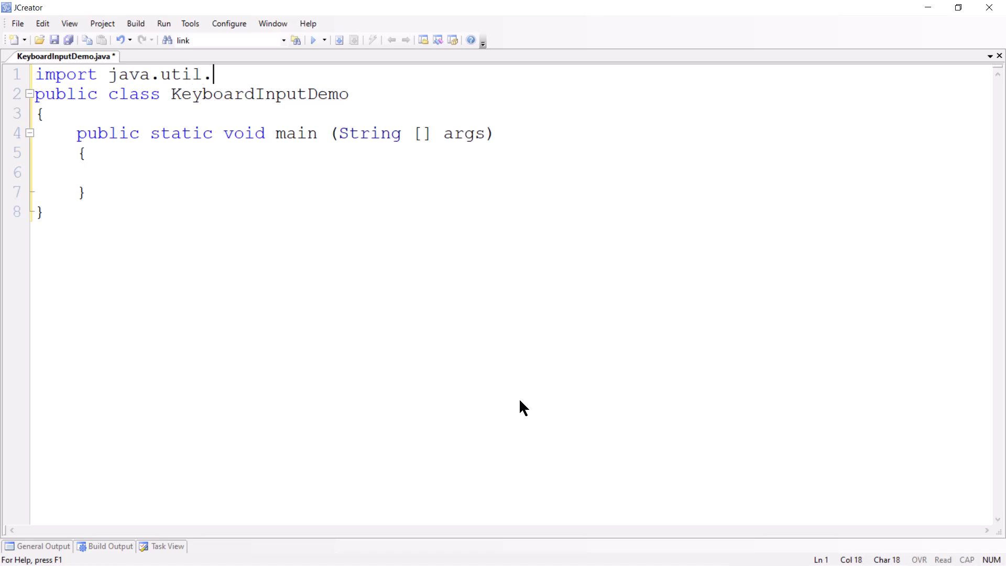
type("*;")
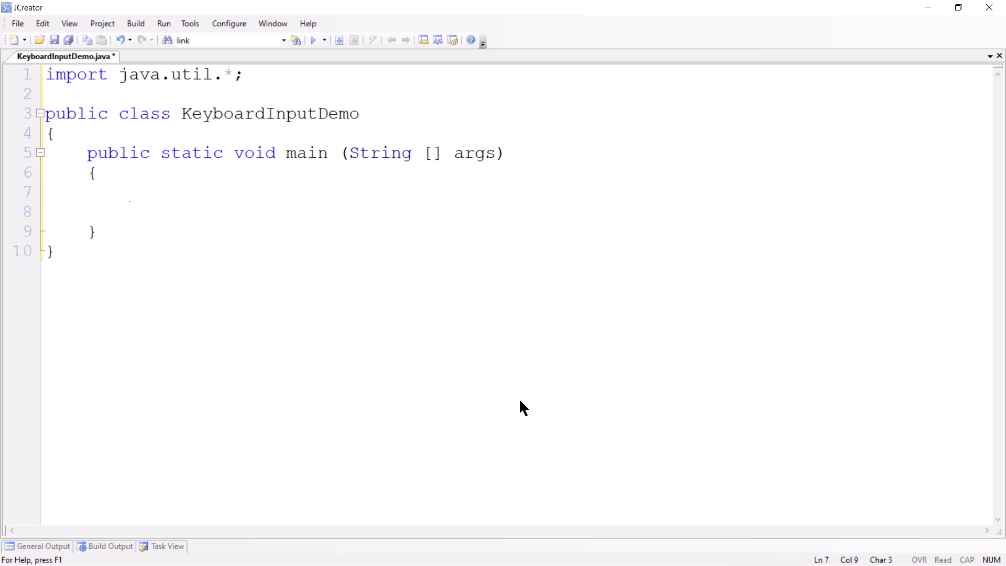
Add 'Scanner kb = new Scanner(System.in);' in main with a new line below
type("Sc")
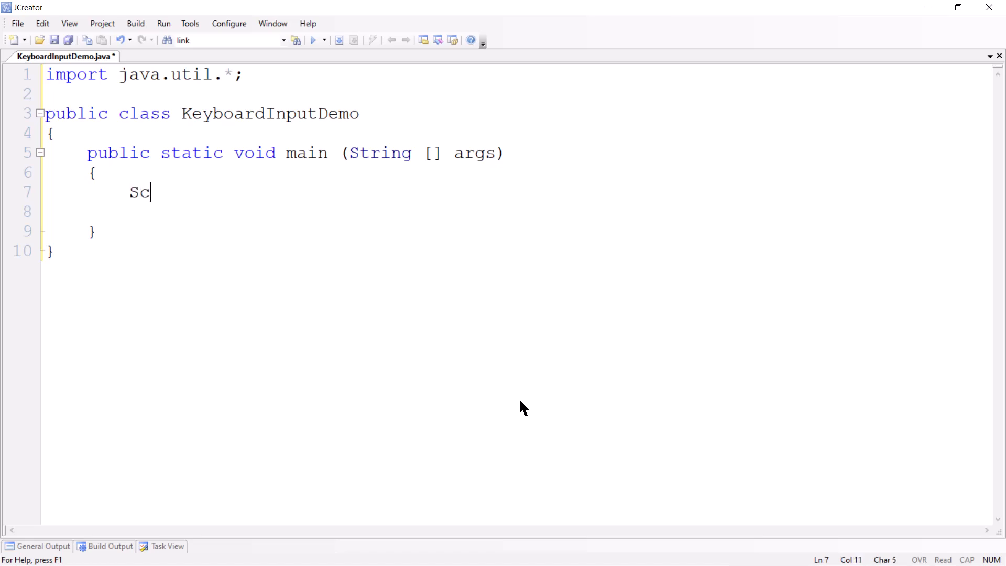
type("anner")
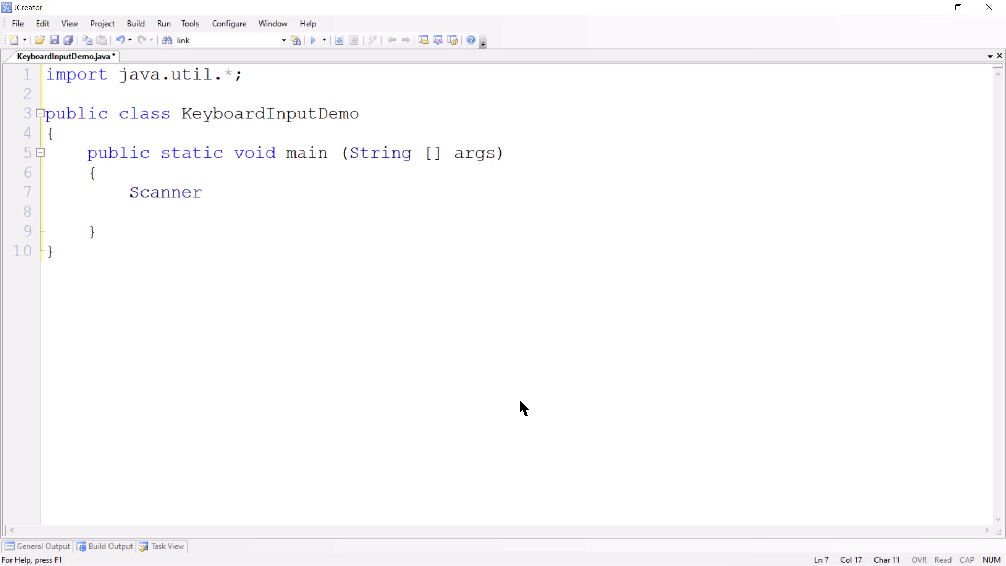
type("kb")
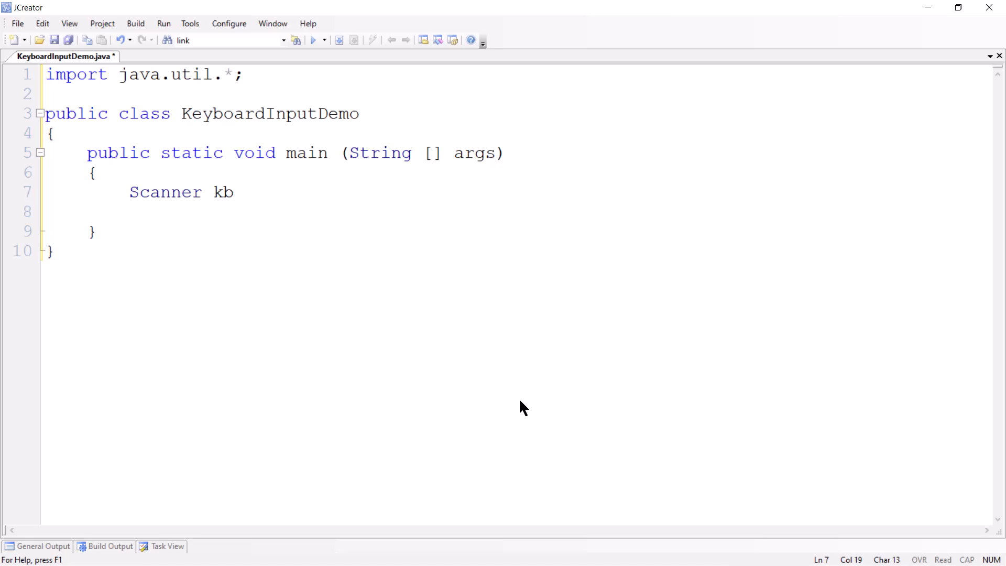
type("= new")
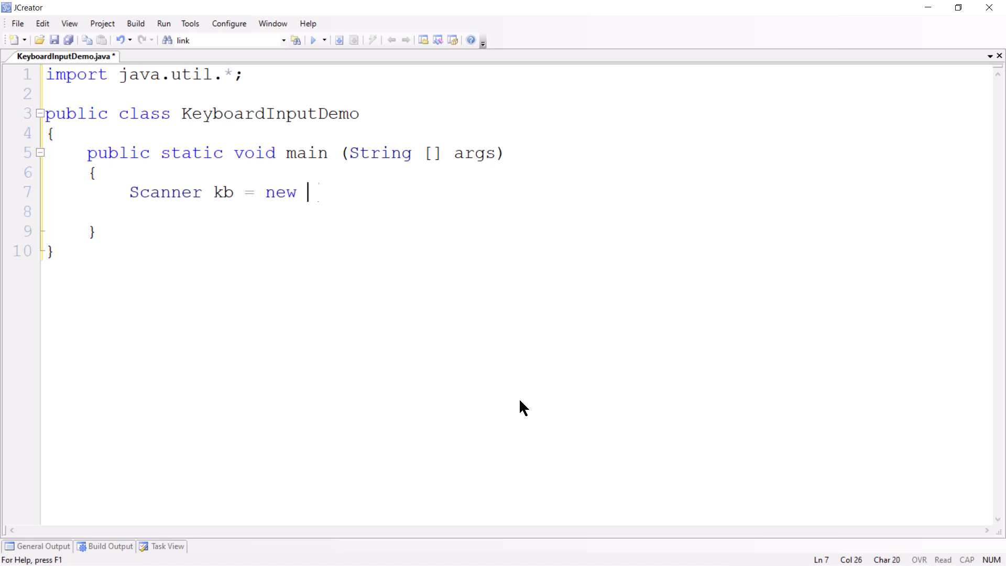
type("Scanner()")
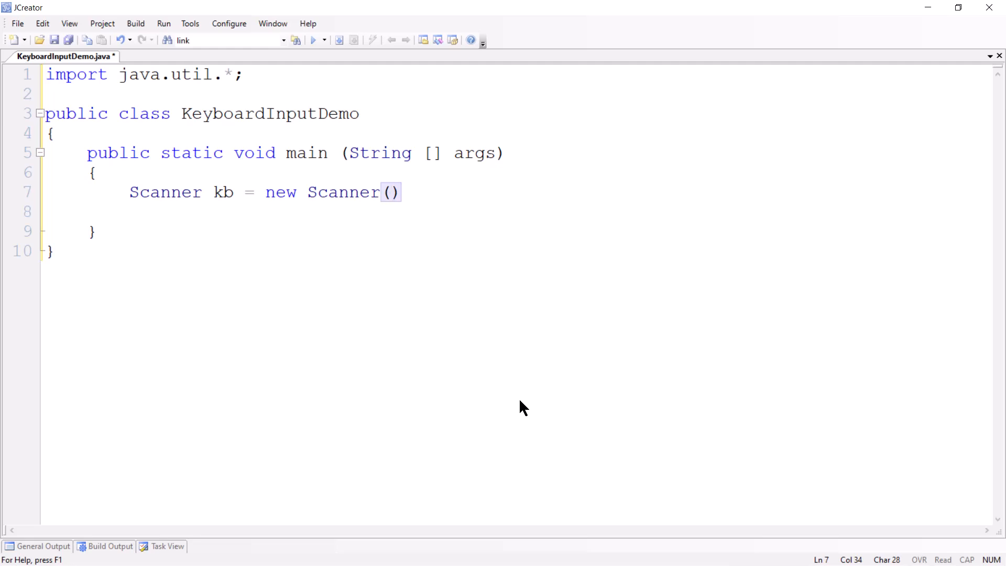
type("Systm.in")
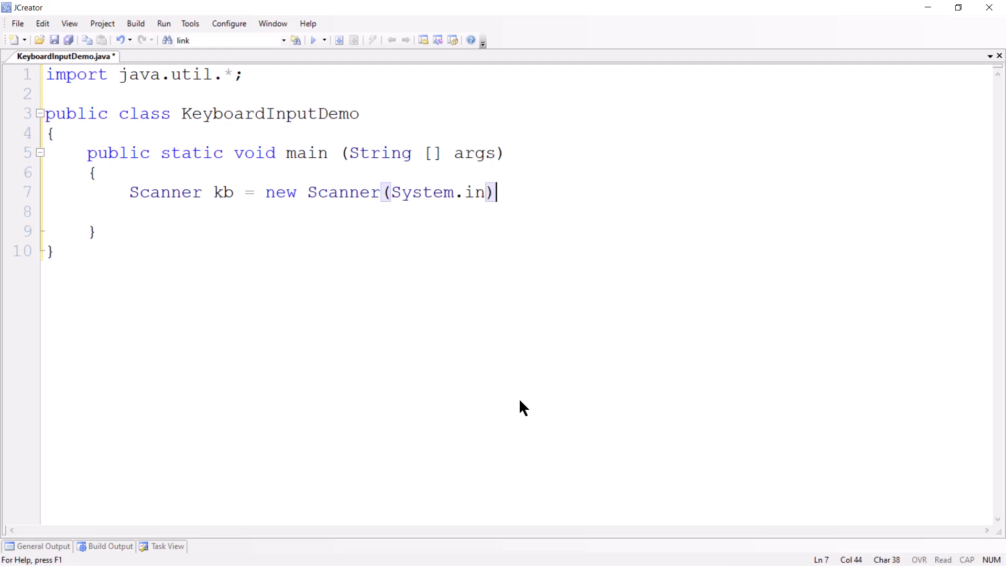
type(";")
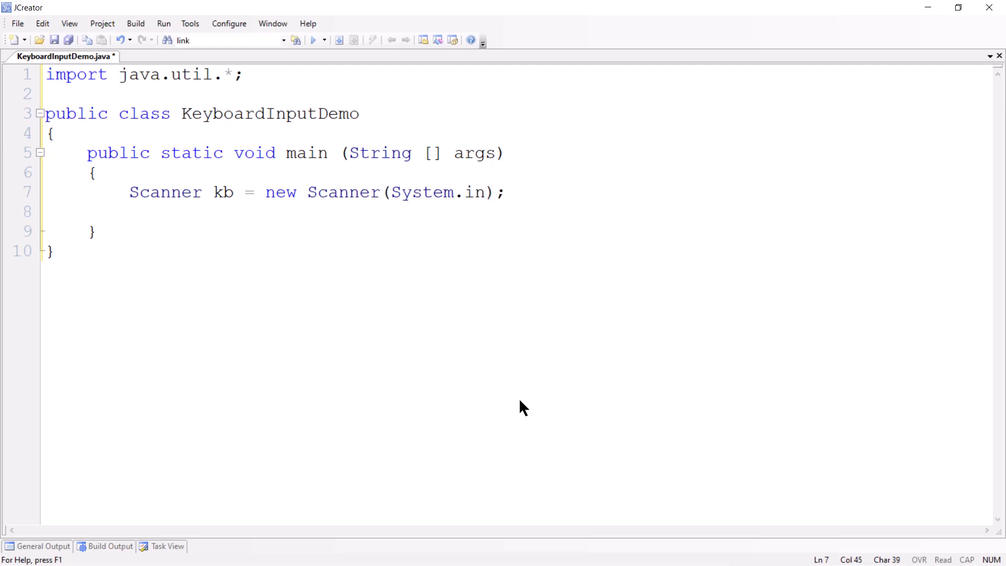
left_click(506, 192)
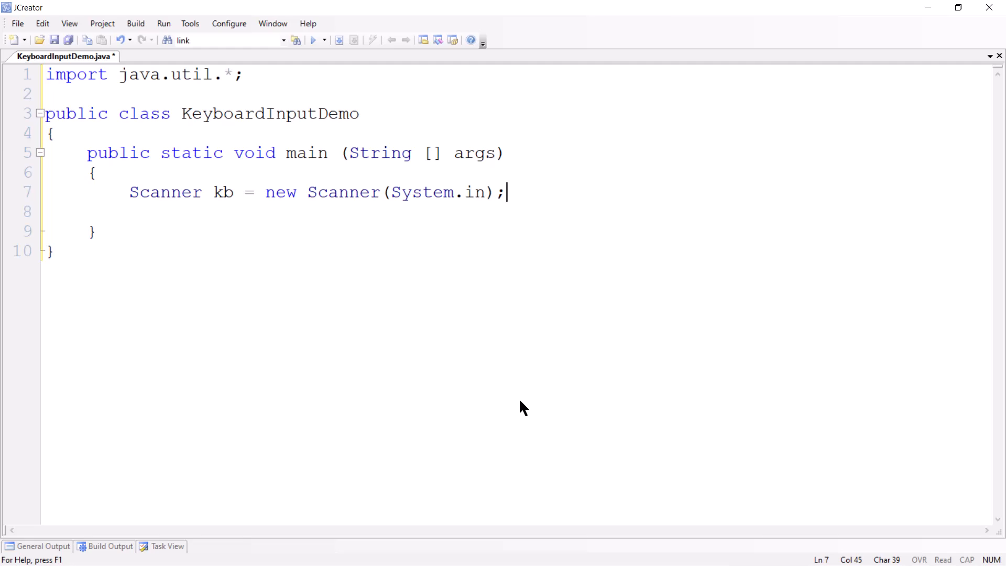
key("enter")
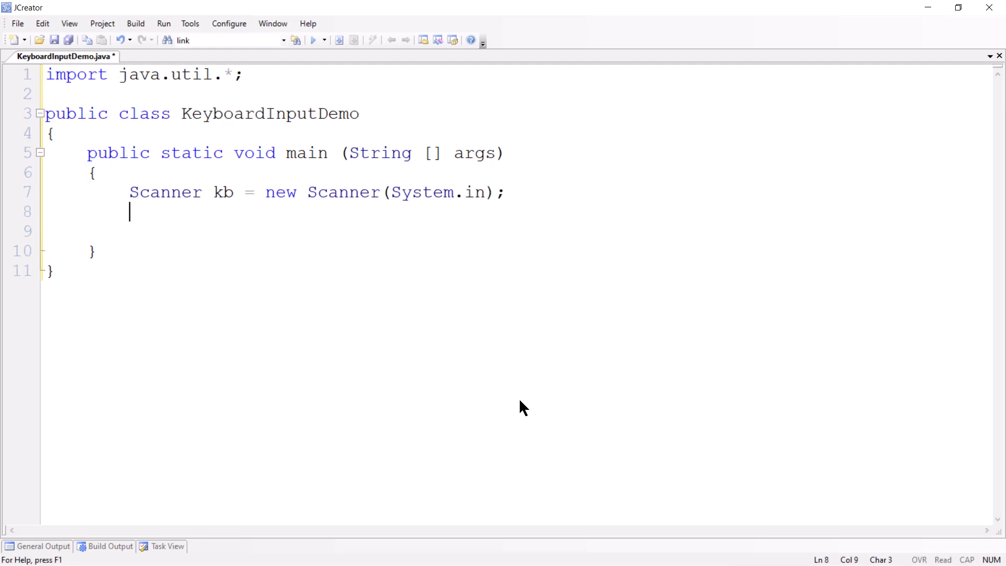
Add 'System.out.print("Enter your name...");' and open a new line below
type("System.out.print(")
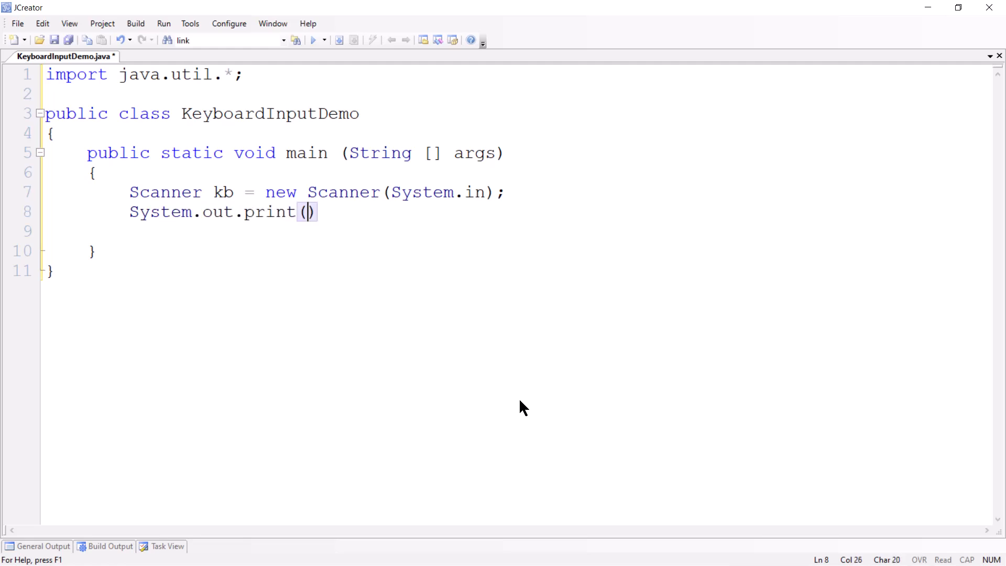
type("\"\";")
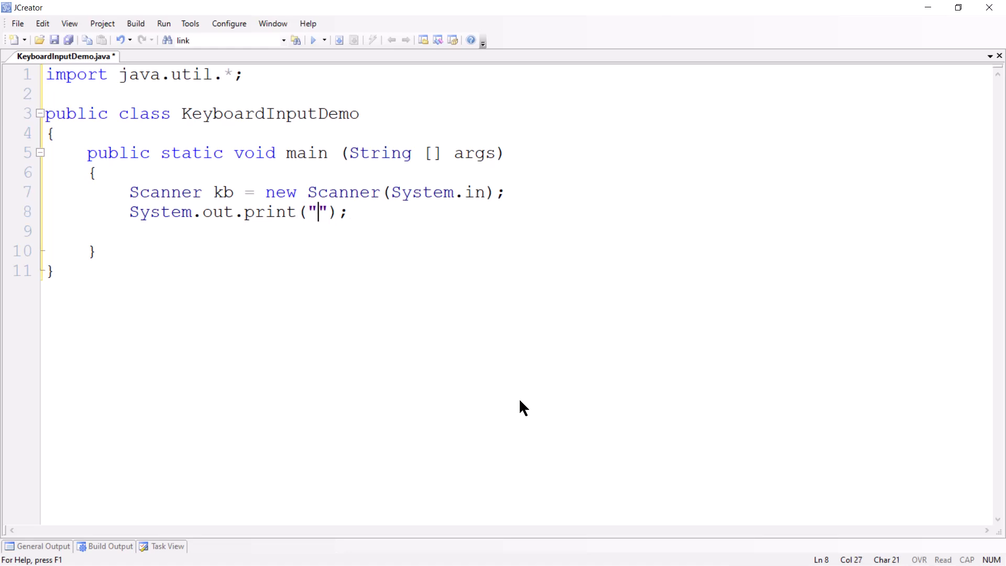
type("Enter you")
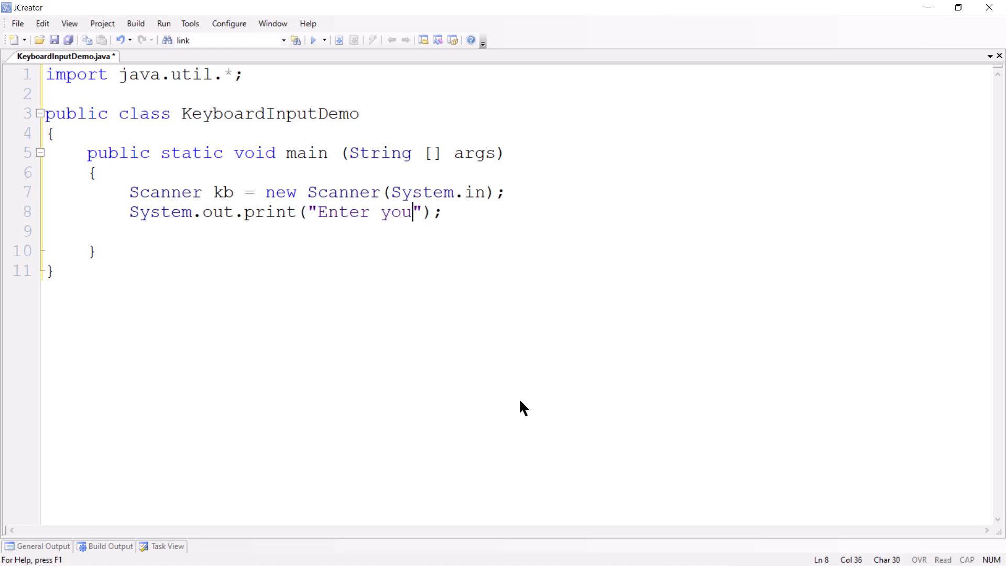
type("r name")
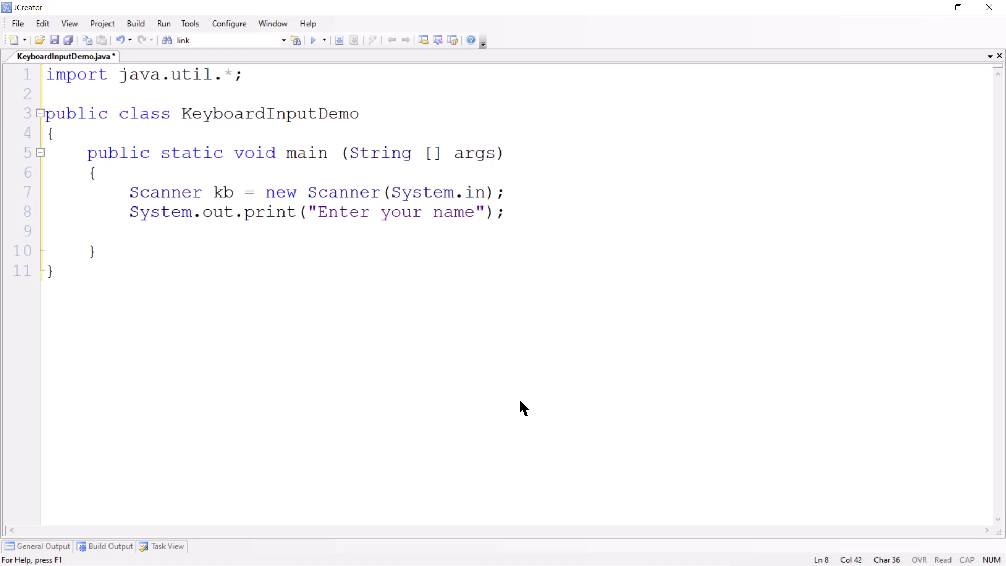
type("...")
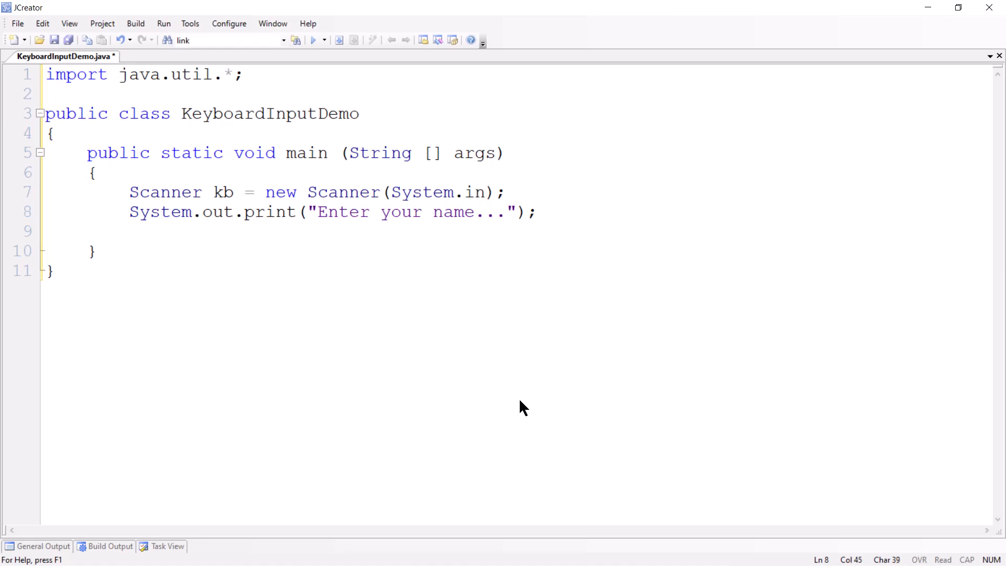
key("enter")
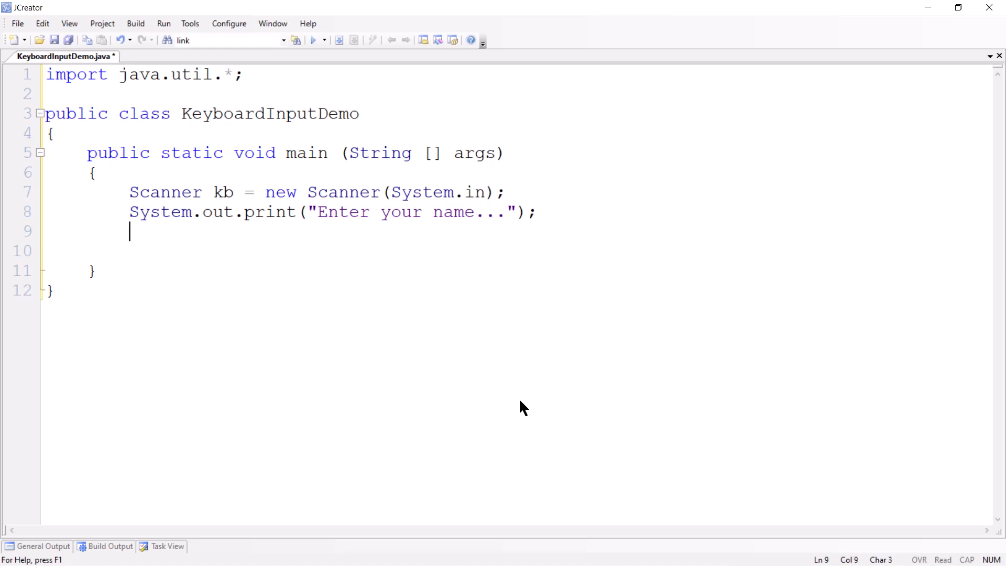
Add 'String name = kb.next();' plus //prompt and //input statement comments
type("String")
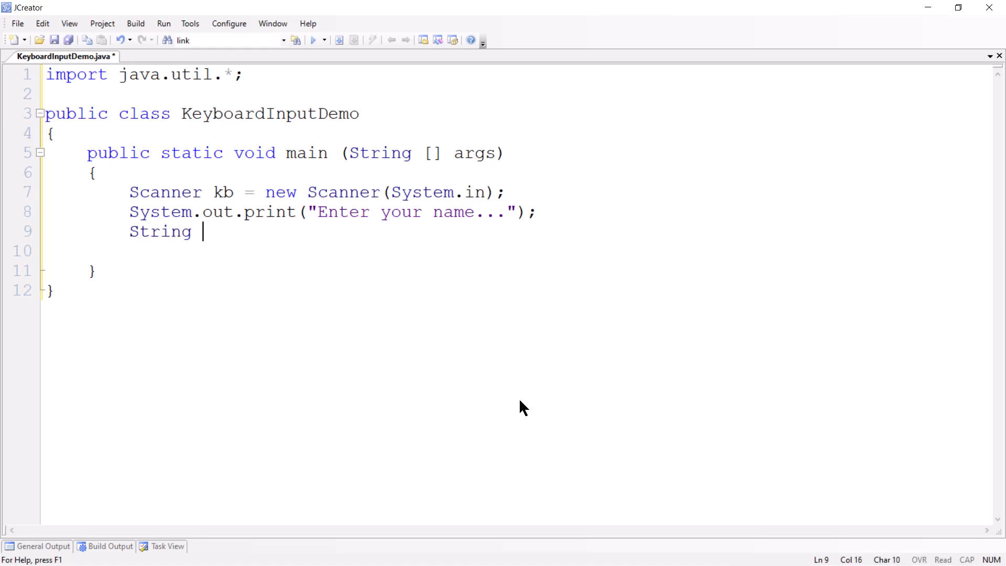
type("name =")
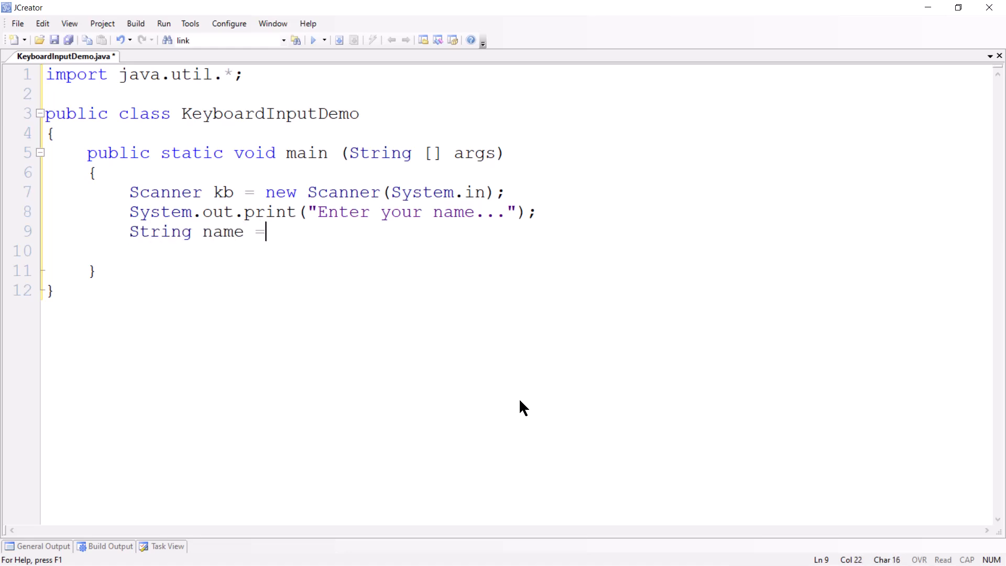
type("kb")
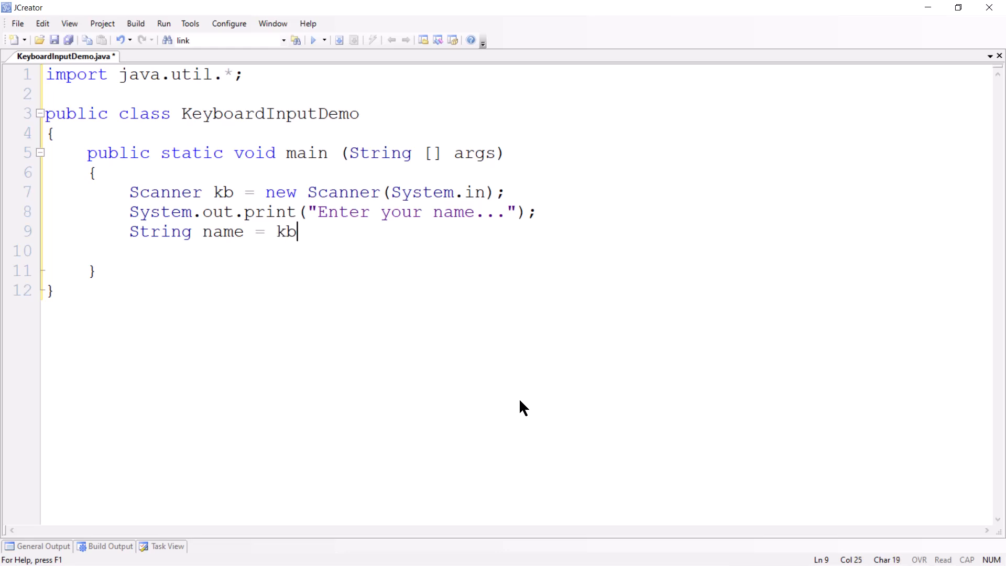
type(".next")
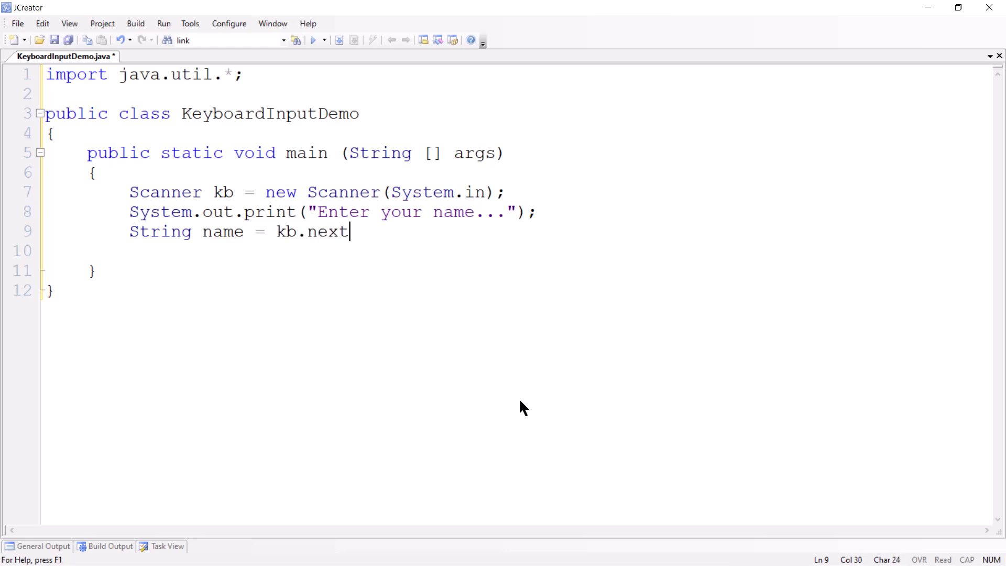
type("();")
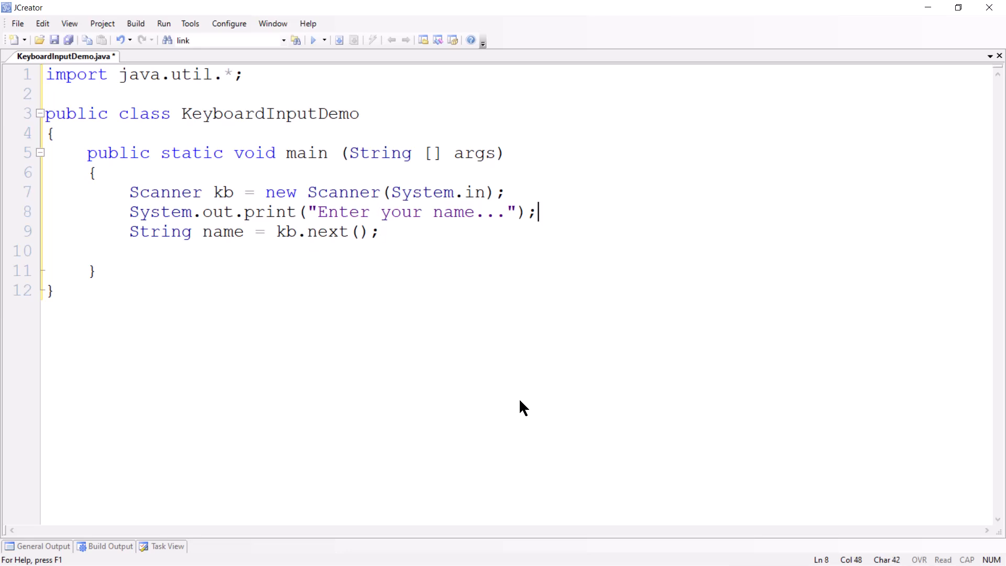
type("//prompt")
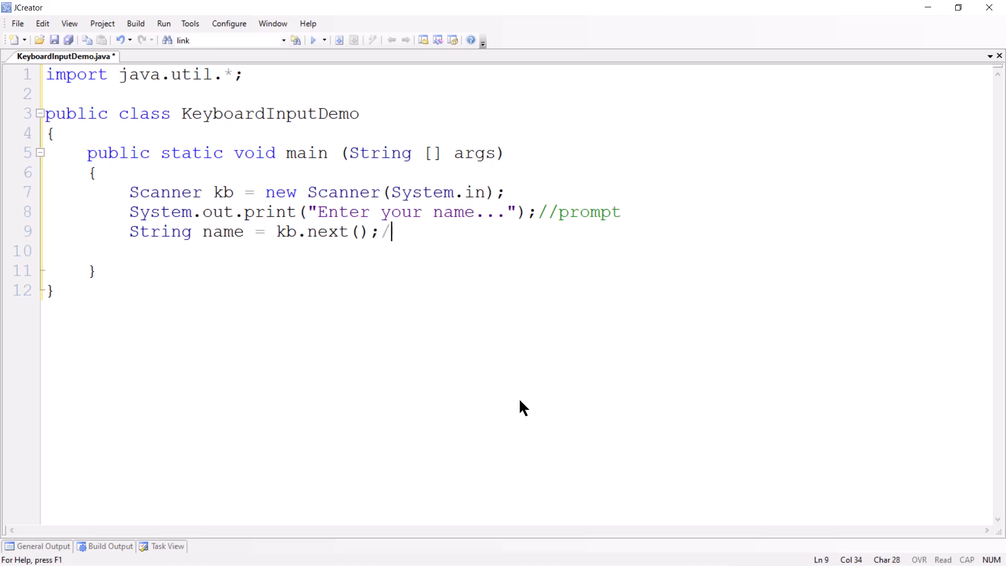
type("/input")
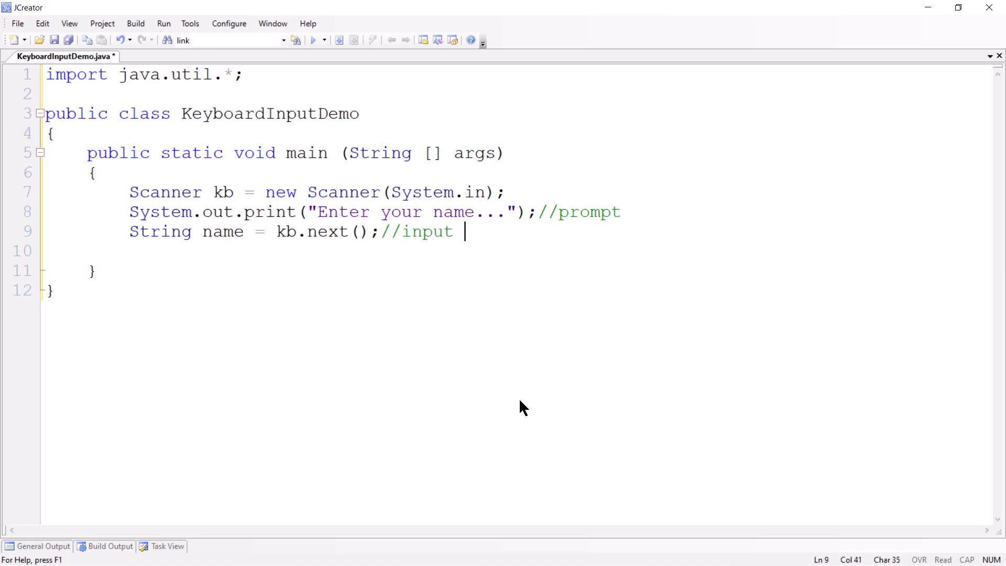
type("statement")
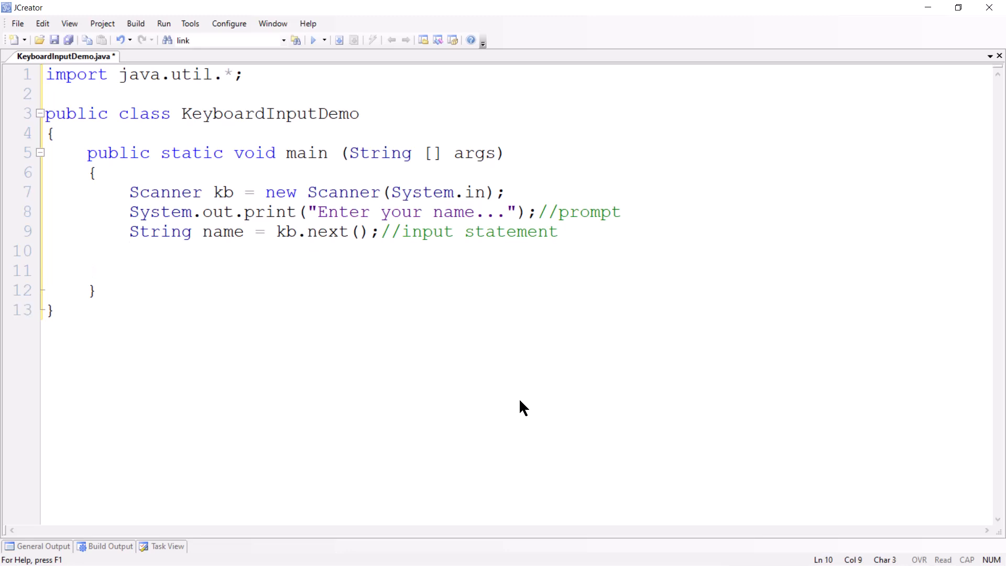
Add 'System.out.println("Hello, my name is " + name);' and save the file
type("Syst")
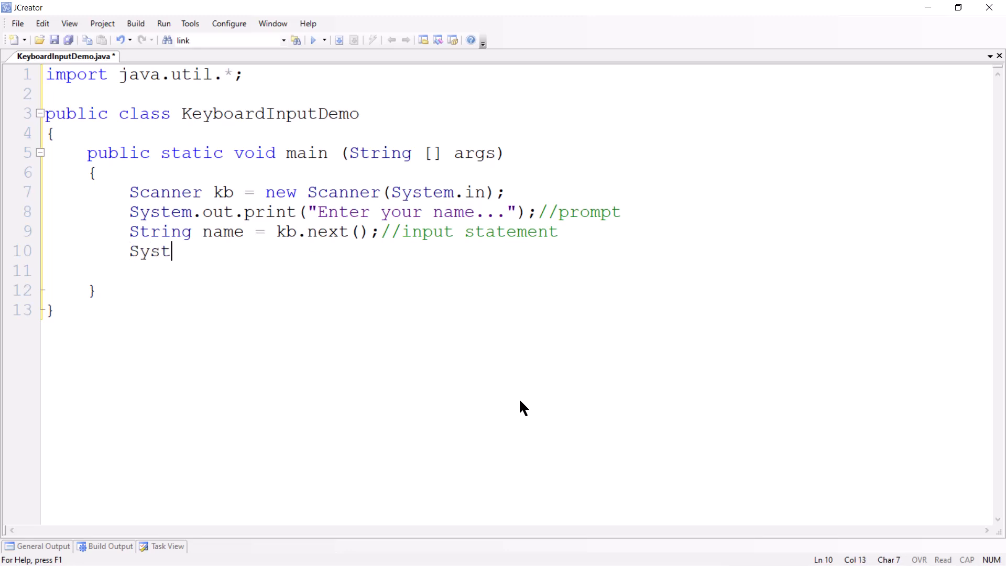
type("em.out.")
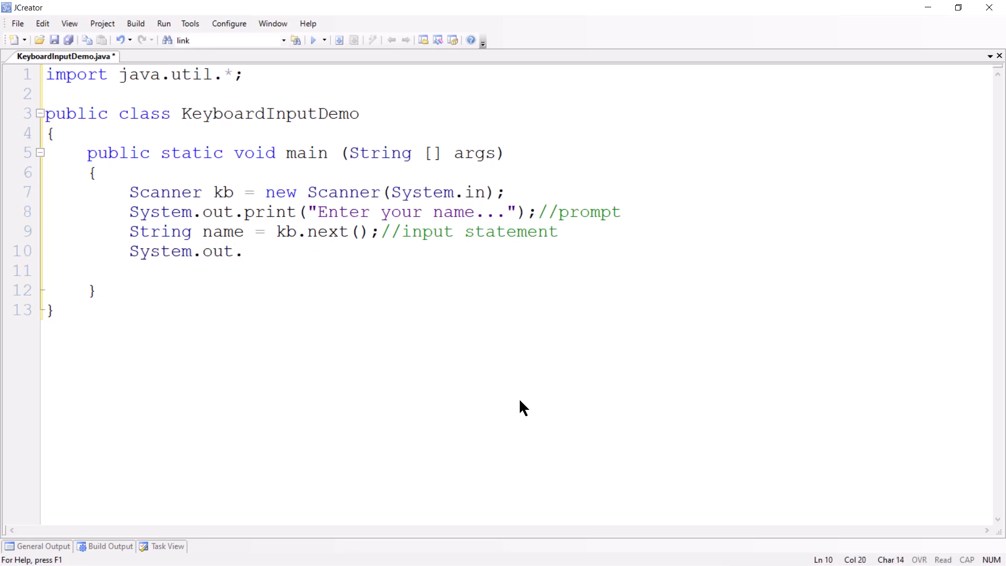
type("println()")
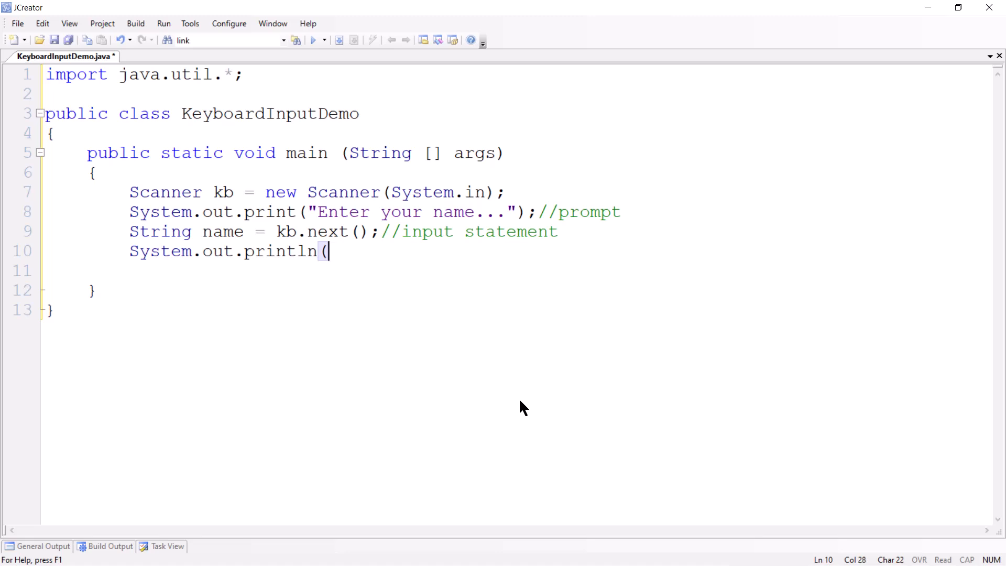
type("\"")
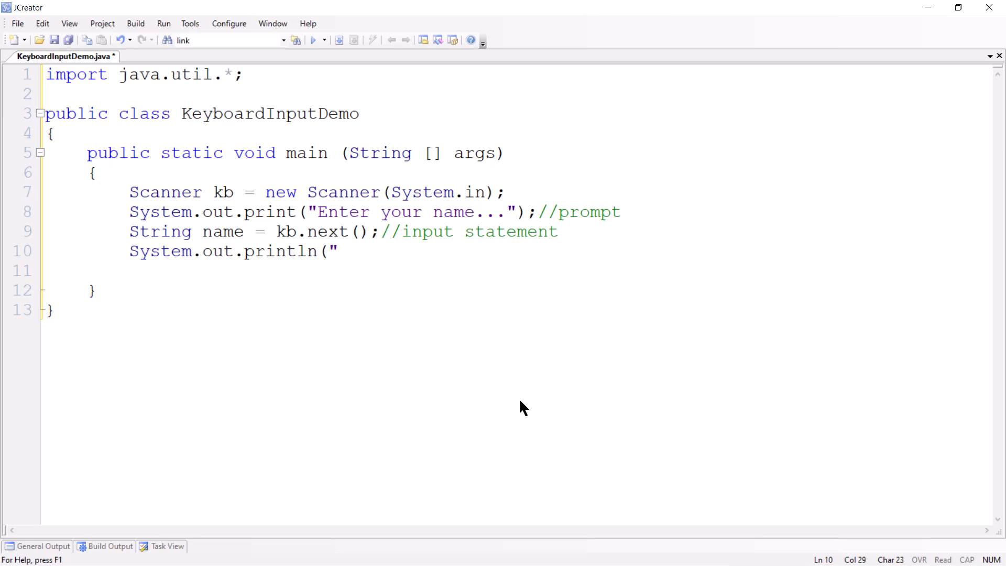
type("He")
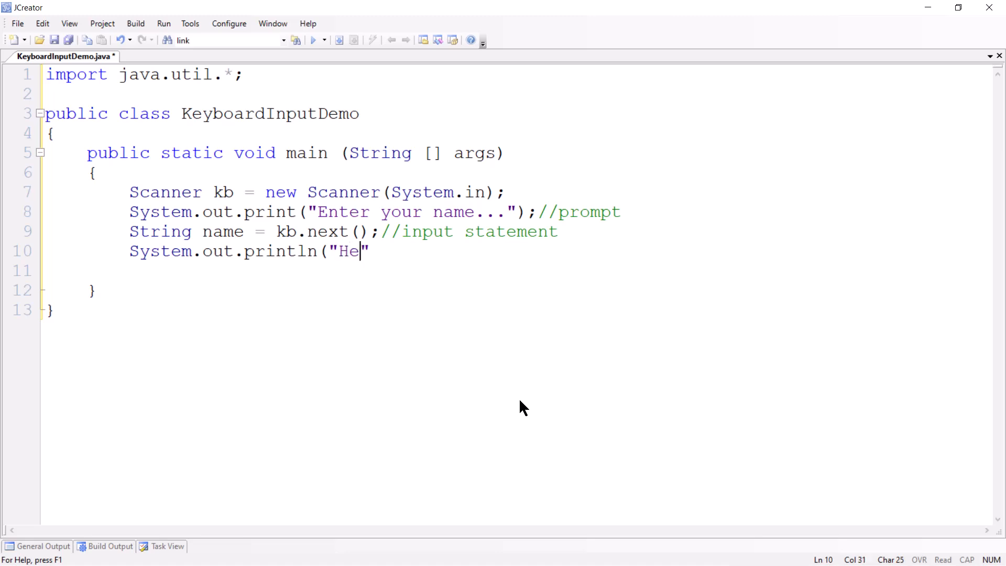
type("llo, my nm")
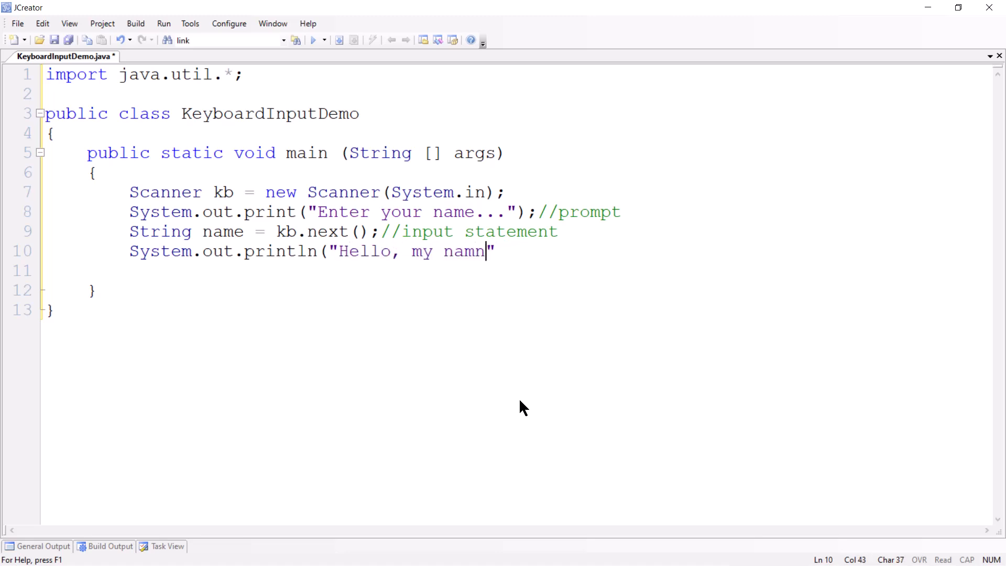
type("e is")
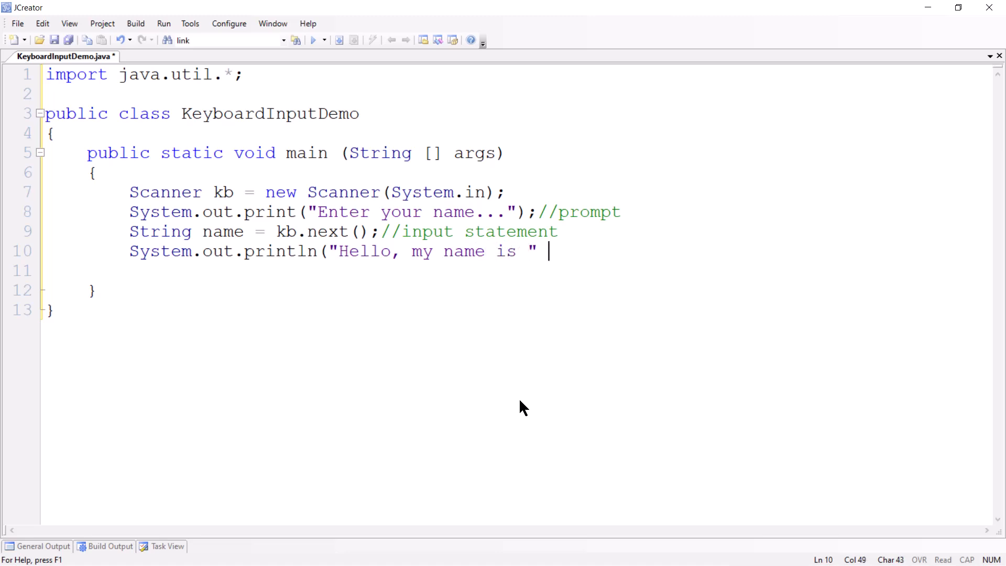
type("+ n")
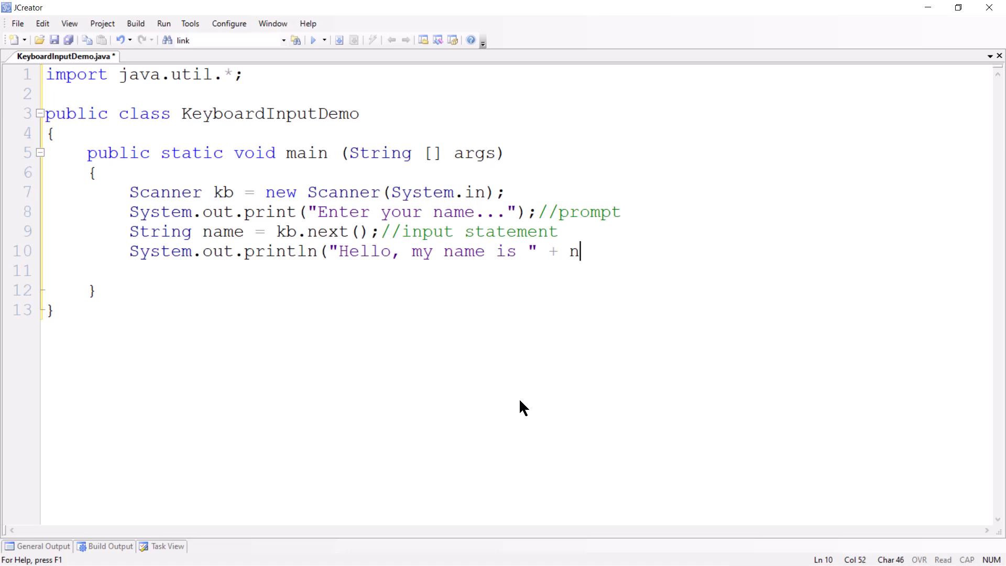
type("ame);")
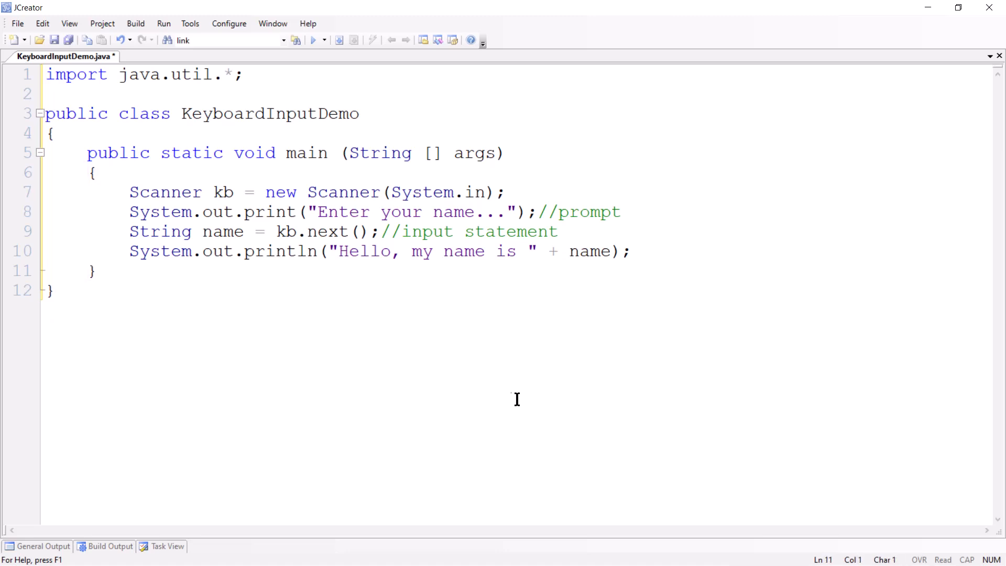
left_click(339, 40)
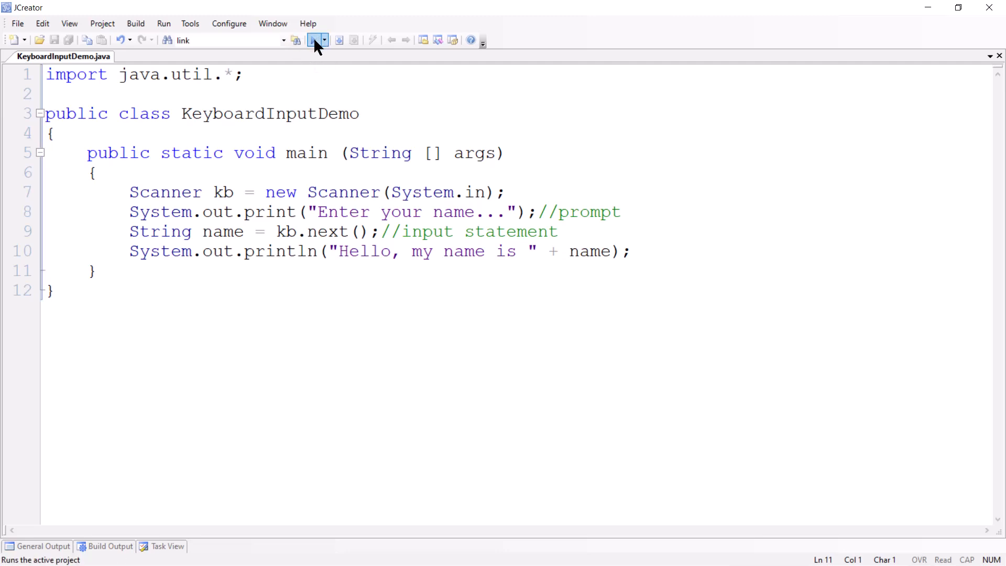
Compile KeyboardInputDemo and run it to show the 'Enter your name...' prompt
left_click(314, 40)
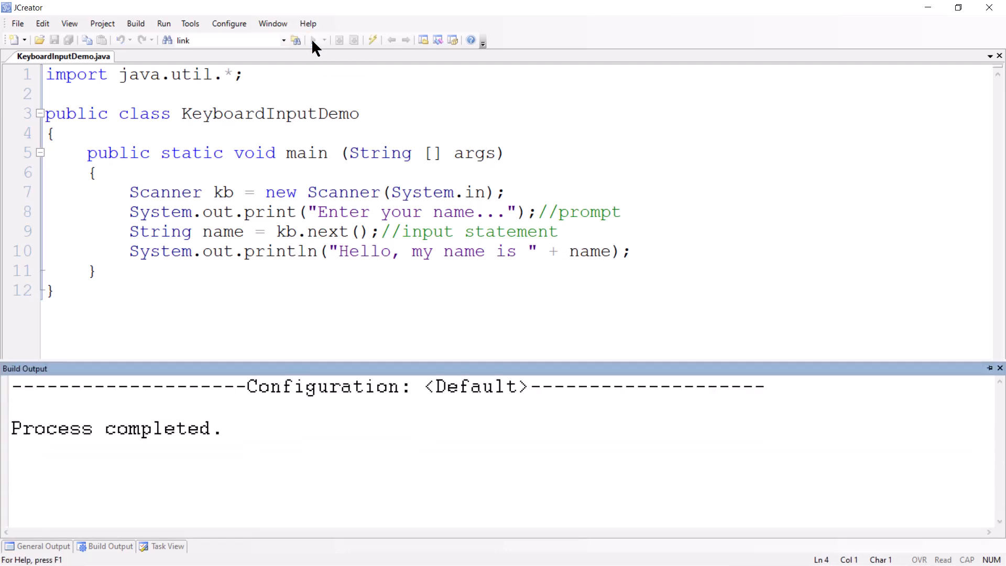
left_click(314, 39)
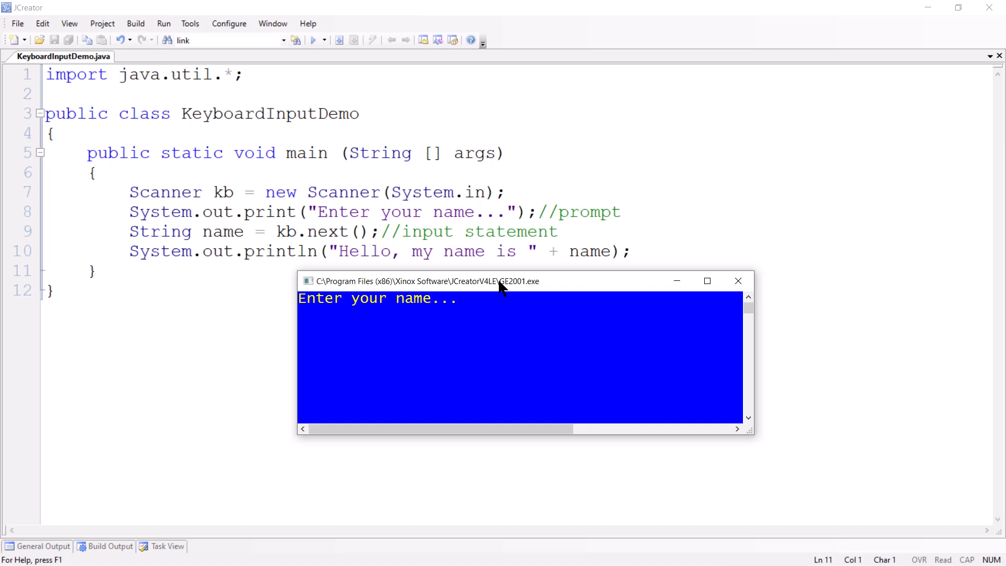
Enter the name 'Maria' at the program's console prompt
type("Maria")
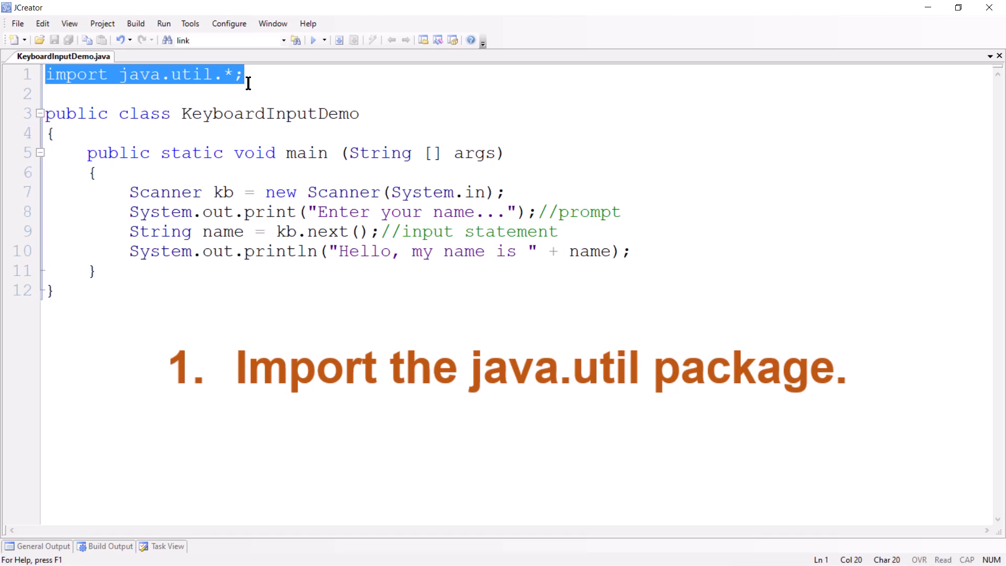
mouse_move(166, 216)
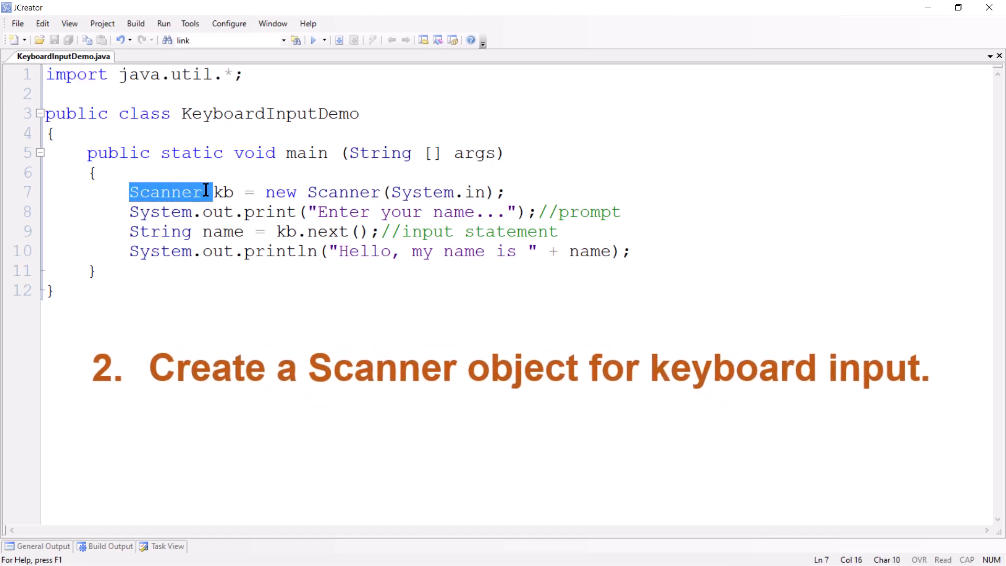
left_click_drag(205, 191, 505, 192)
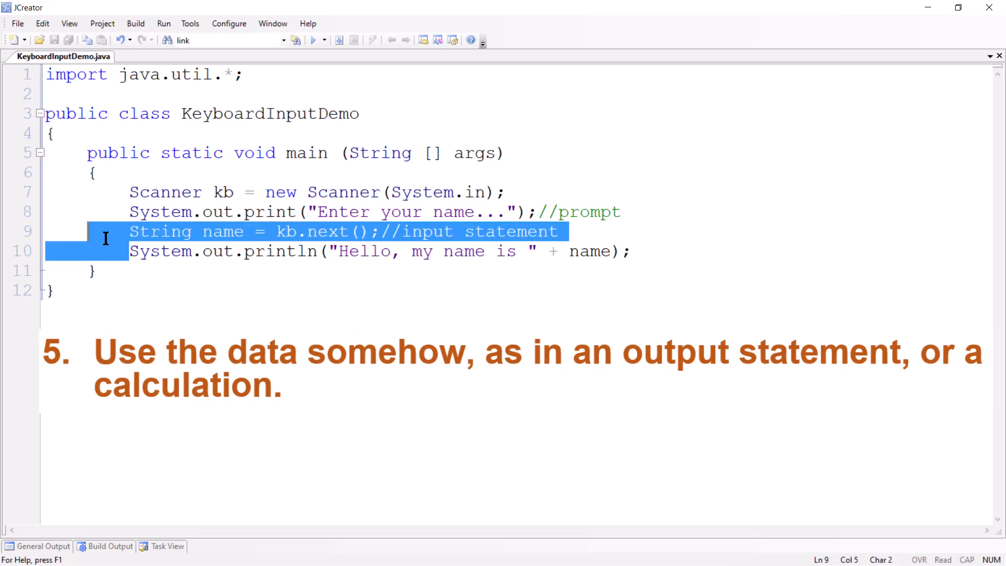
left_click(146, 269)
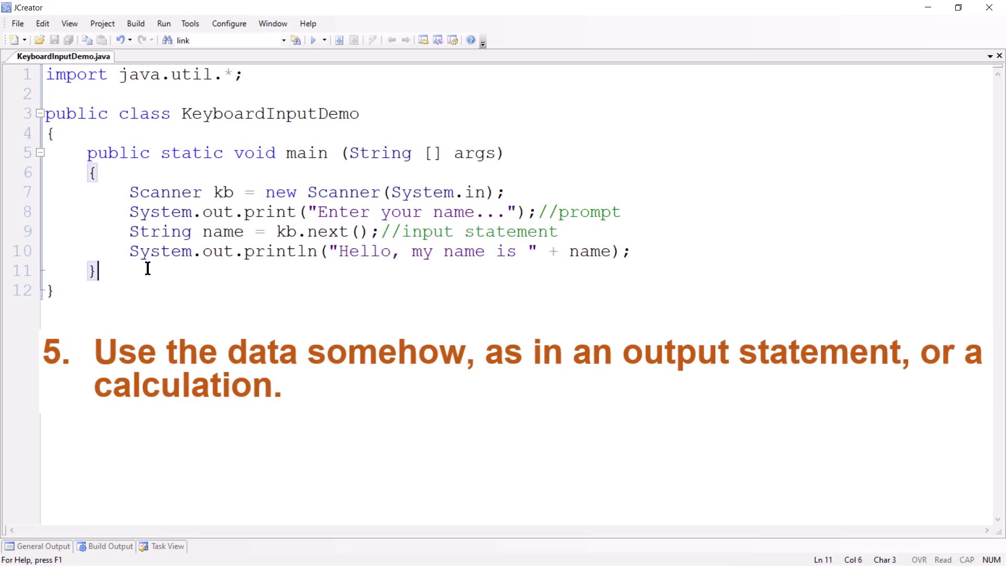